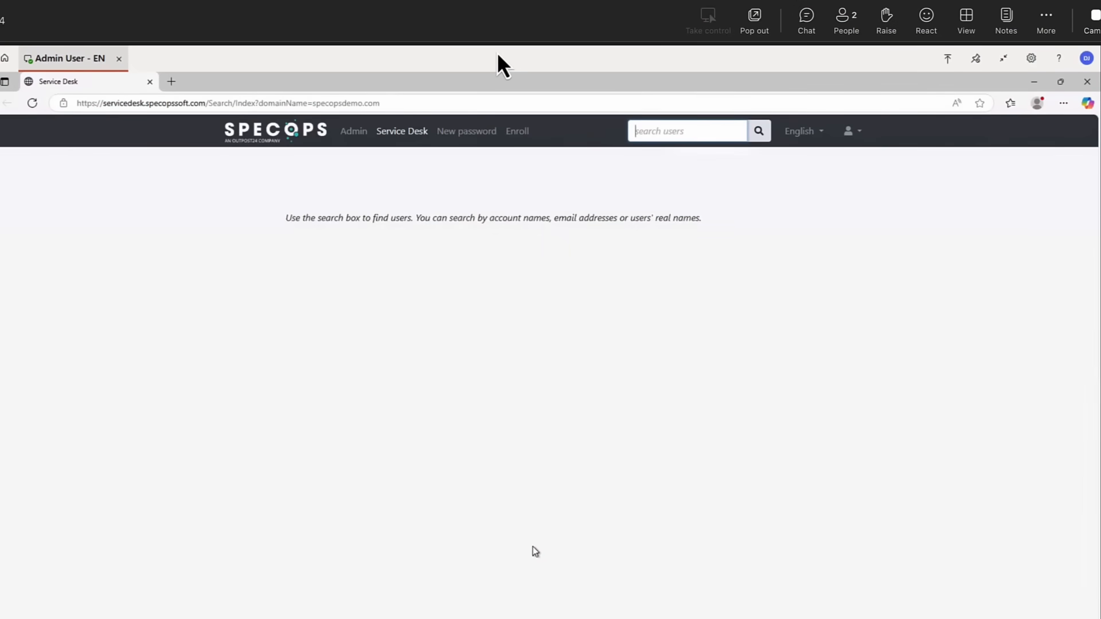
Search for 'zzuser' and open ZZuser User's identity verification record
text(zzuser)
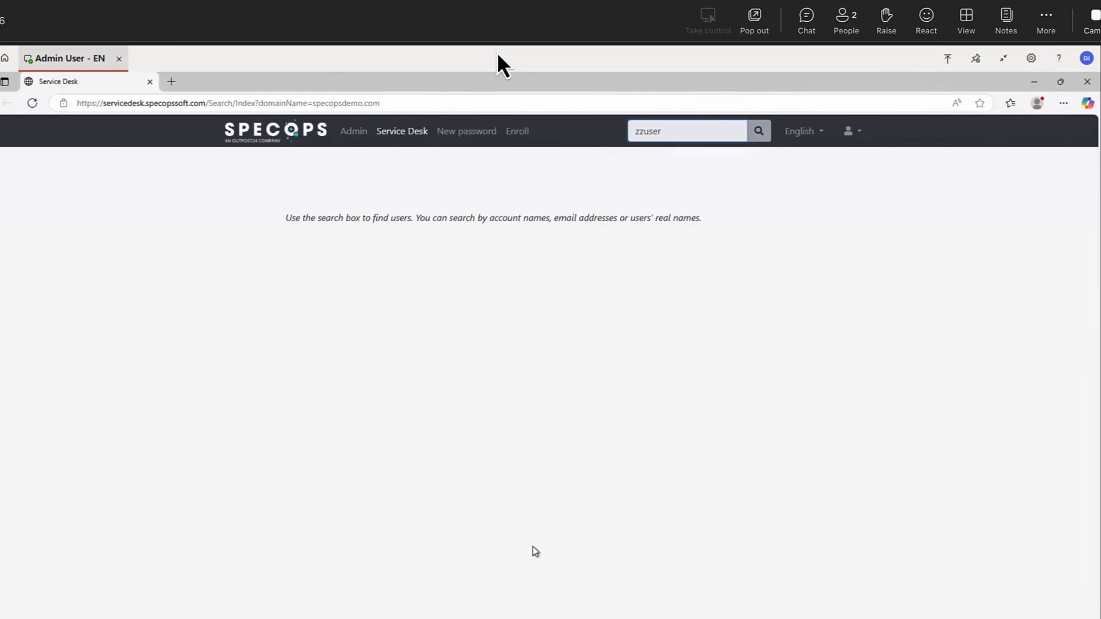
click(758, 131)
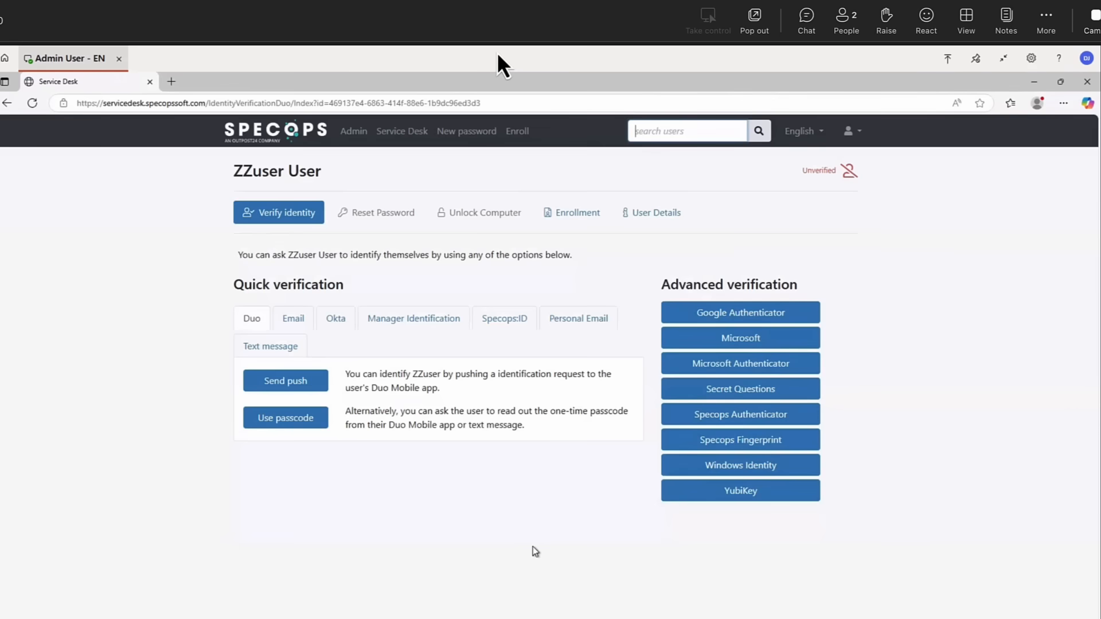
mouse_move(399, 292)
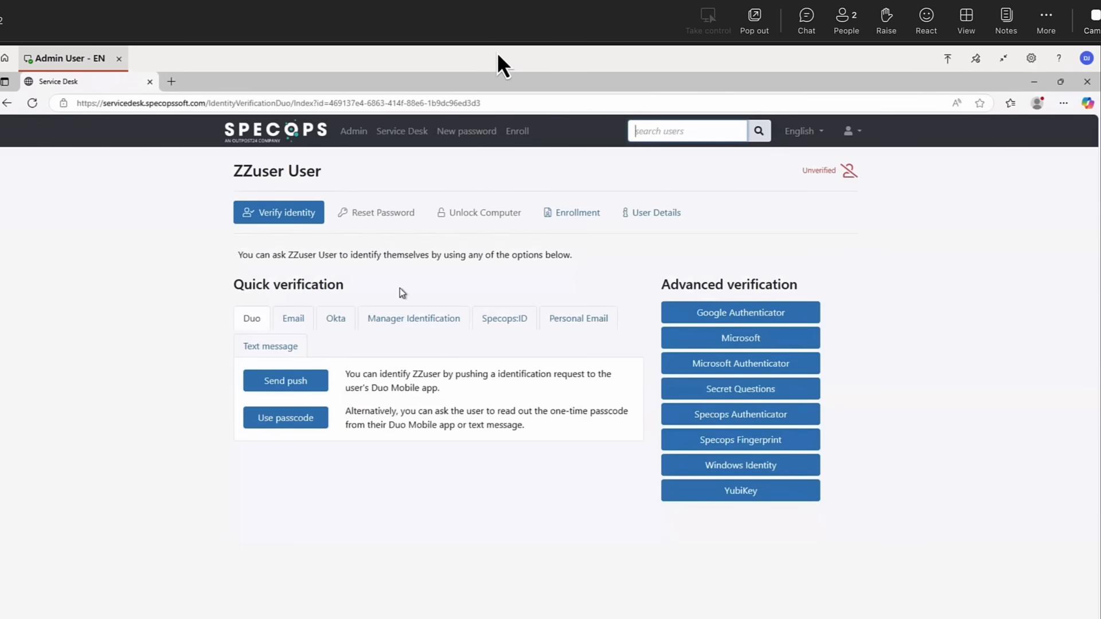
mouse_move(358, 477)
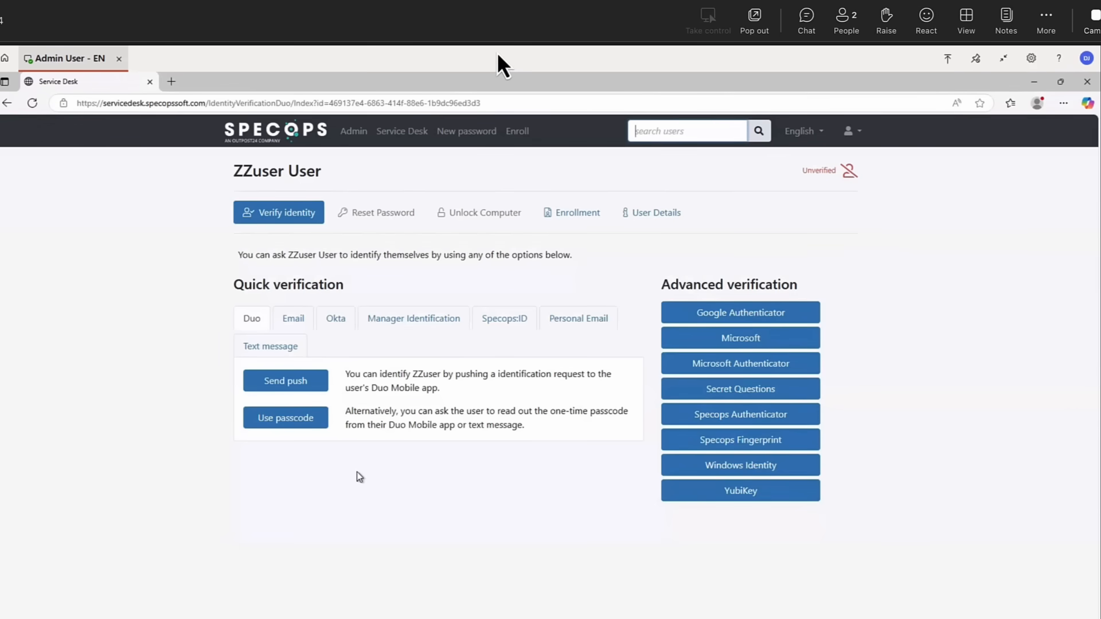
mouse_move(848, 170)
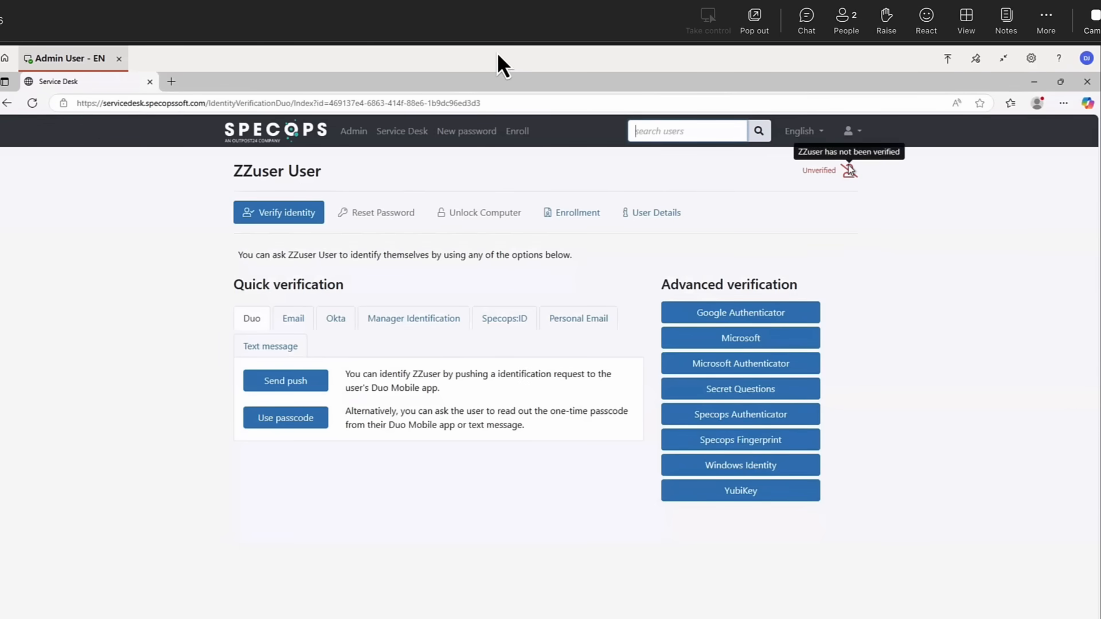
mouse_move(510, 457)
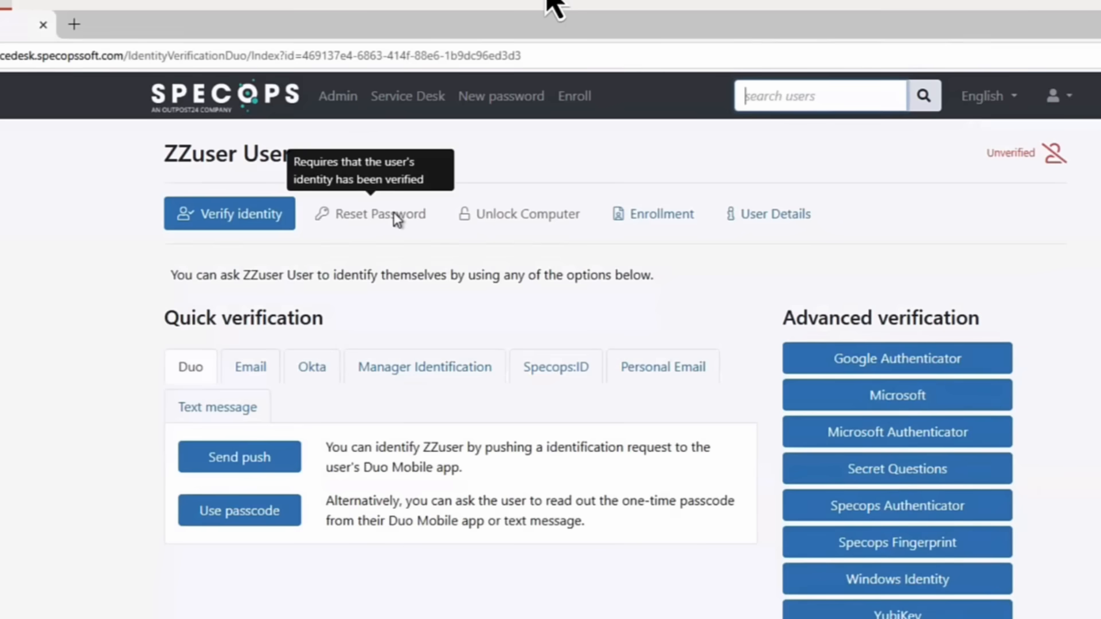
mouse_move(523, 232)
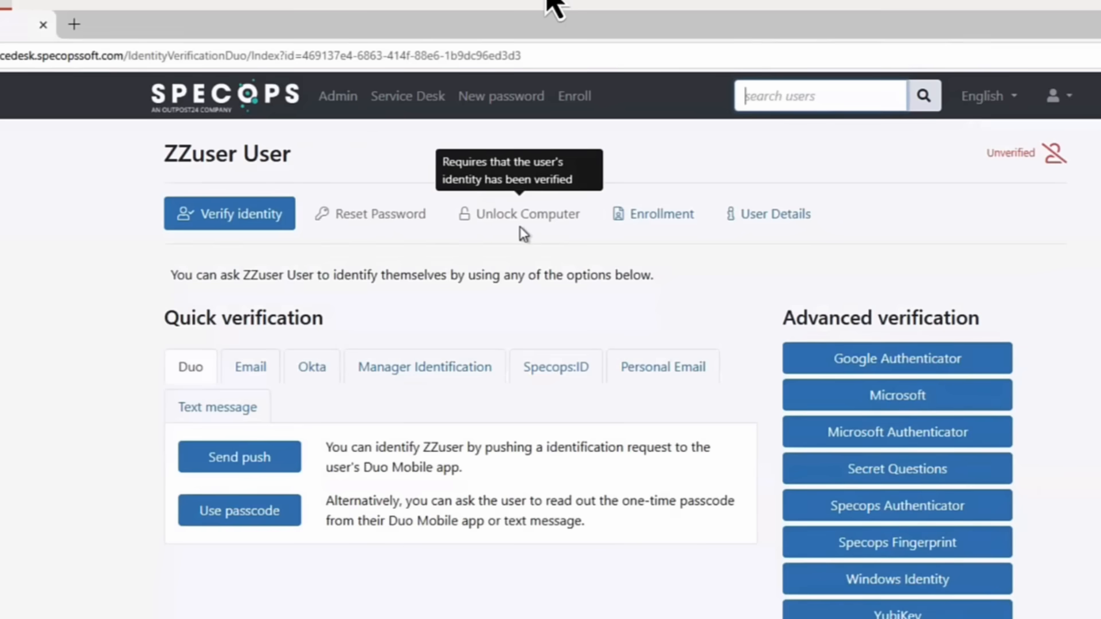
mouse_move(688, 239)
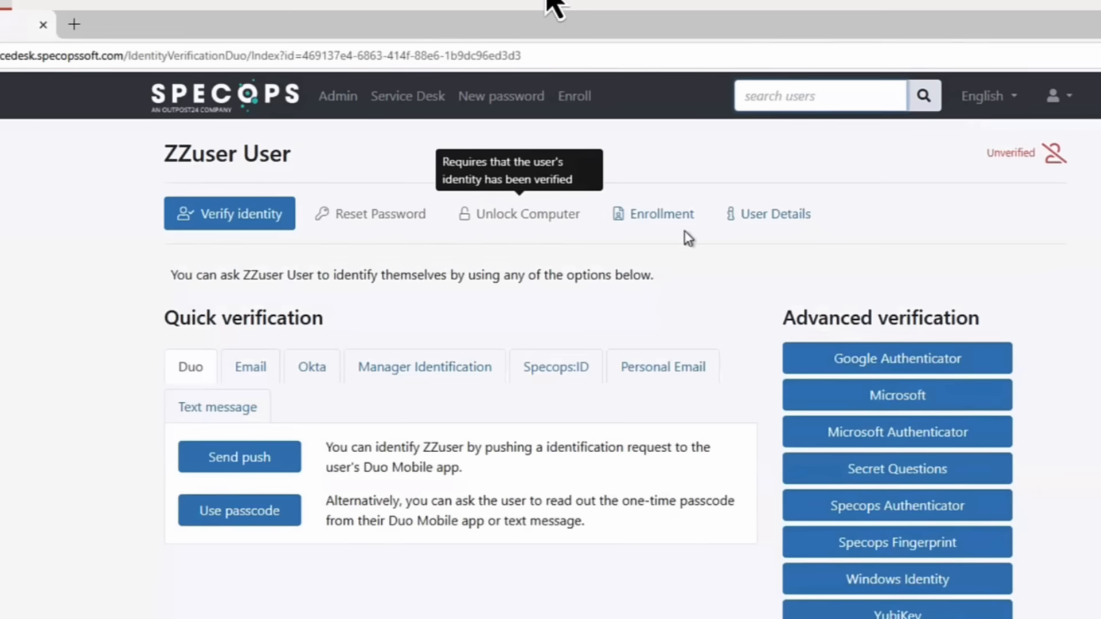
click(662, 213)
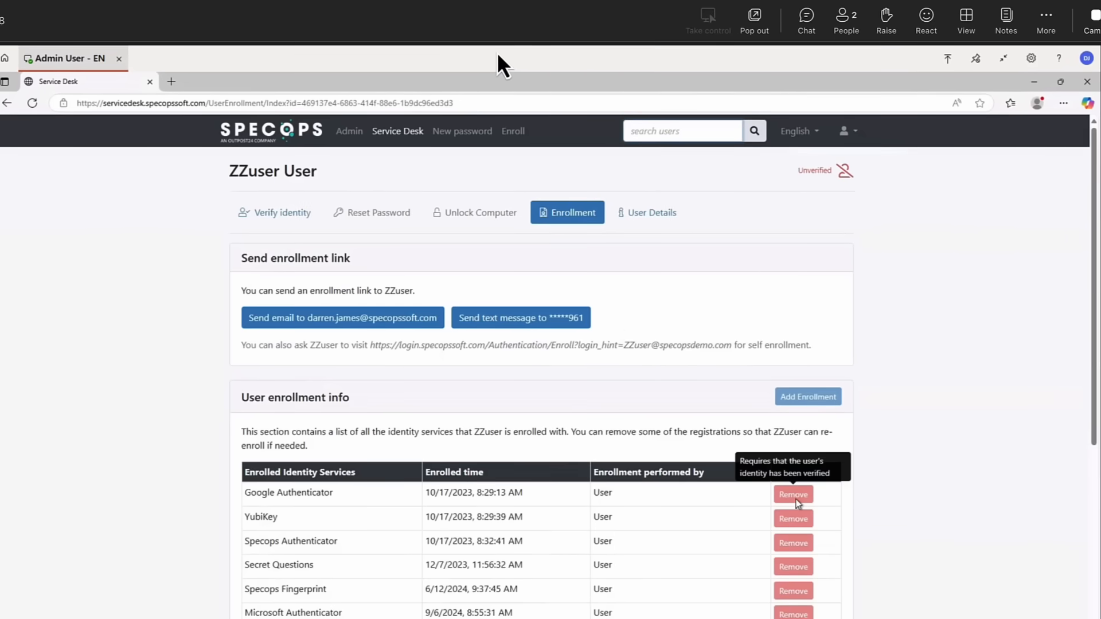
scroll(down, 3)
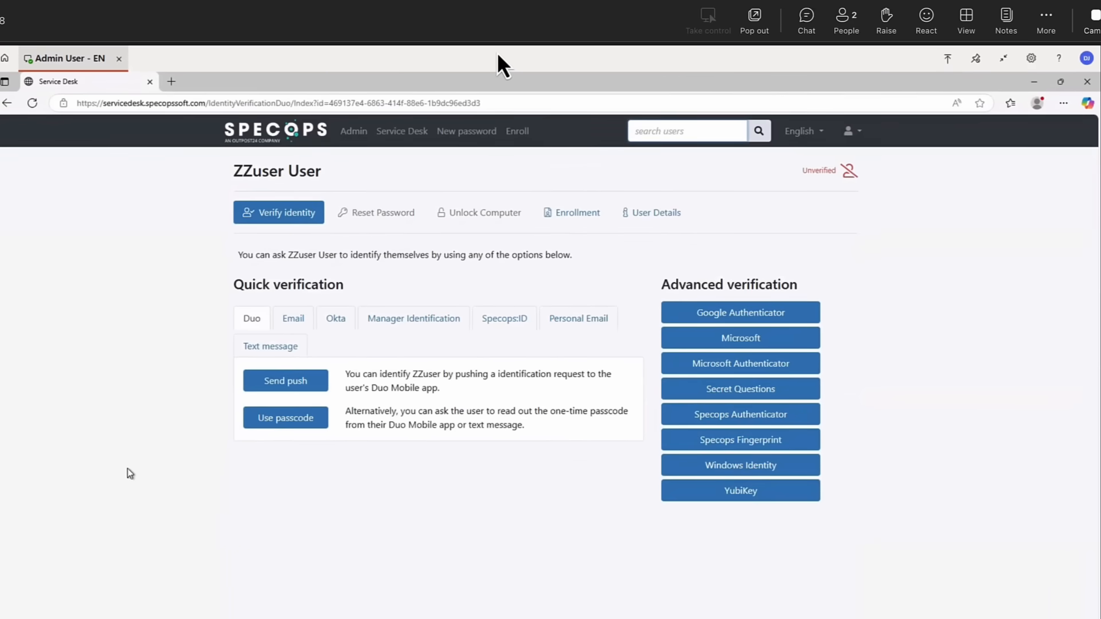
click(687, 131)
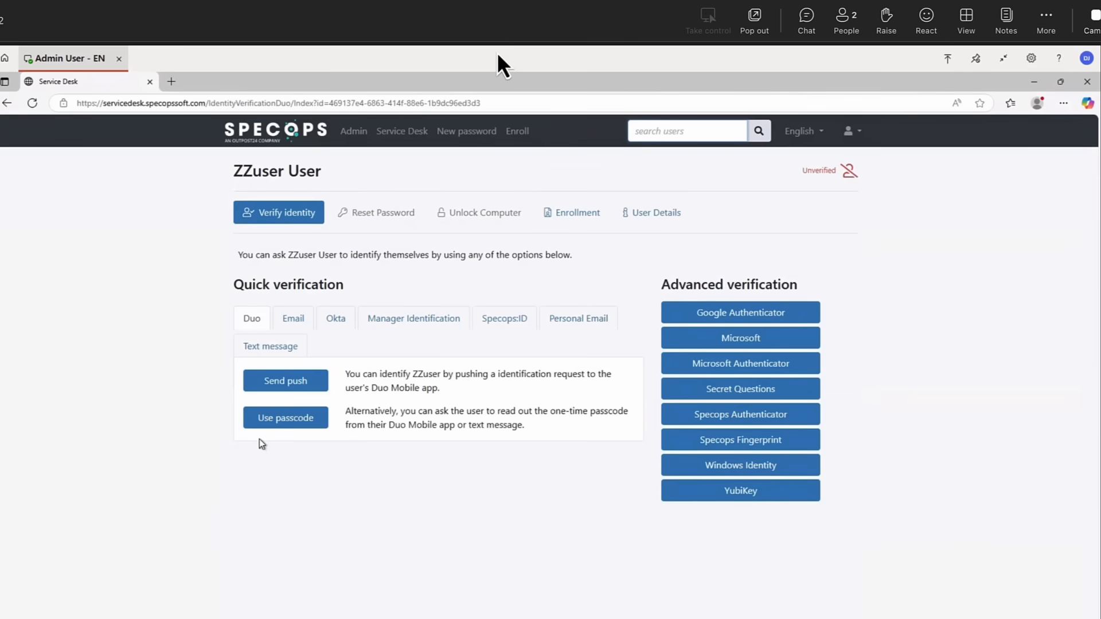
mouse_move(196, 307)
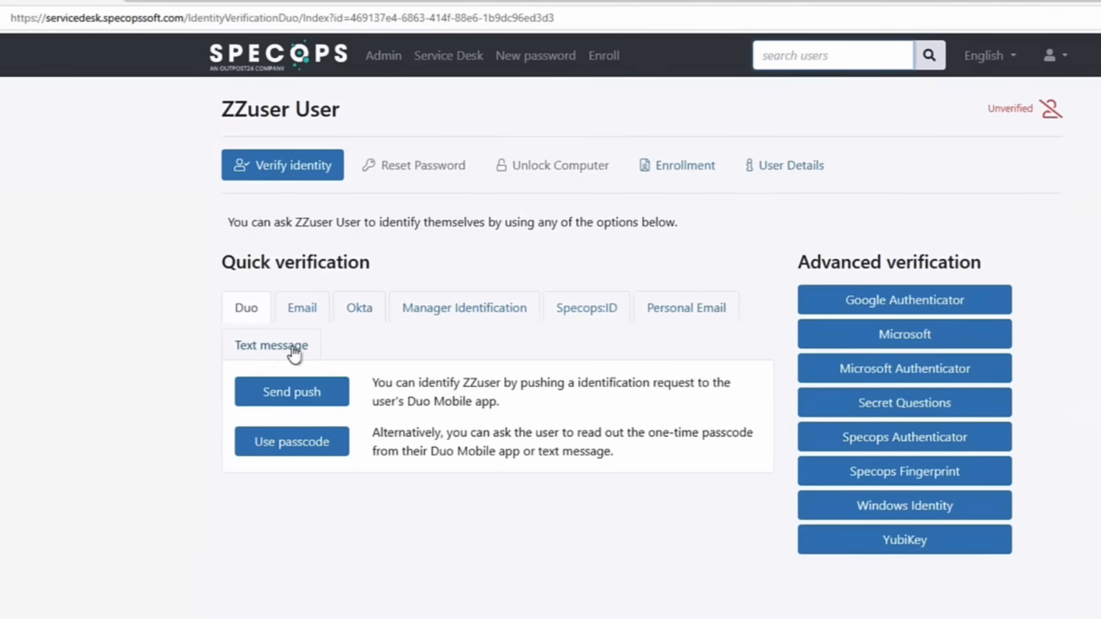
Send ZZuser a one-time text-message code and start entering it
click(272, 345)
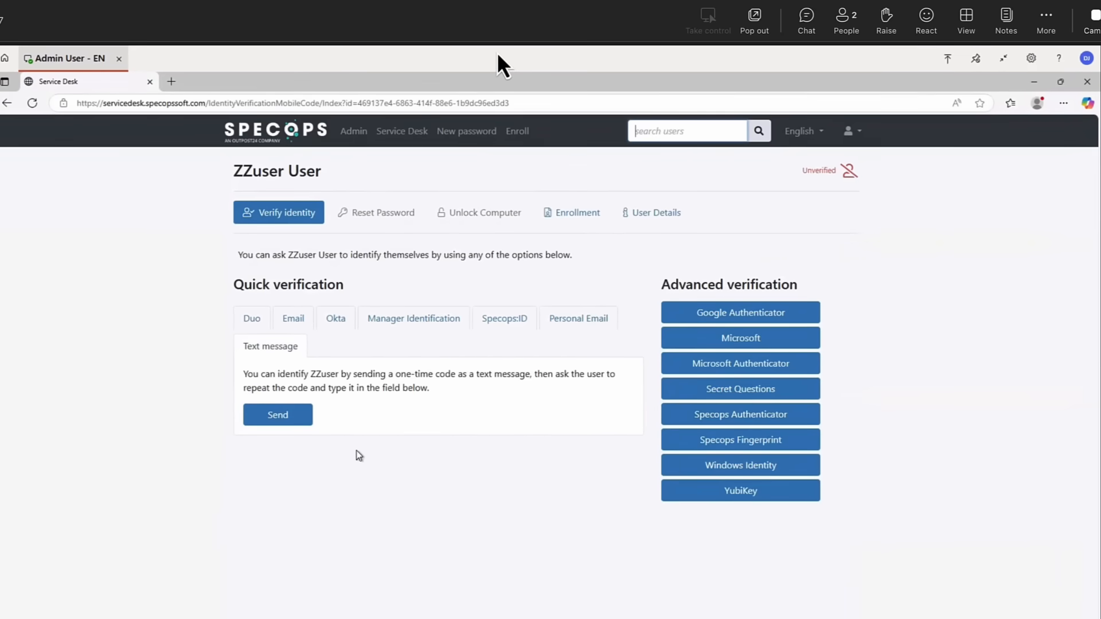
click(276, 414)
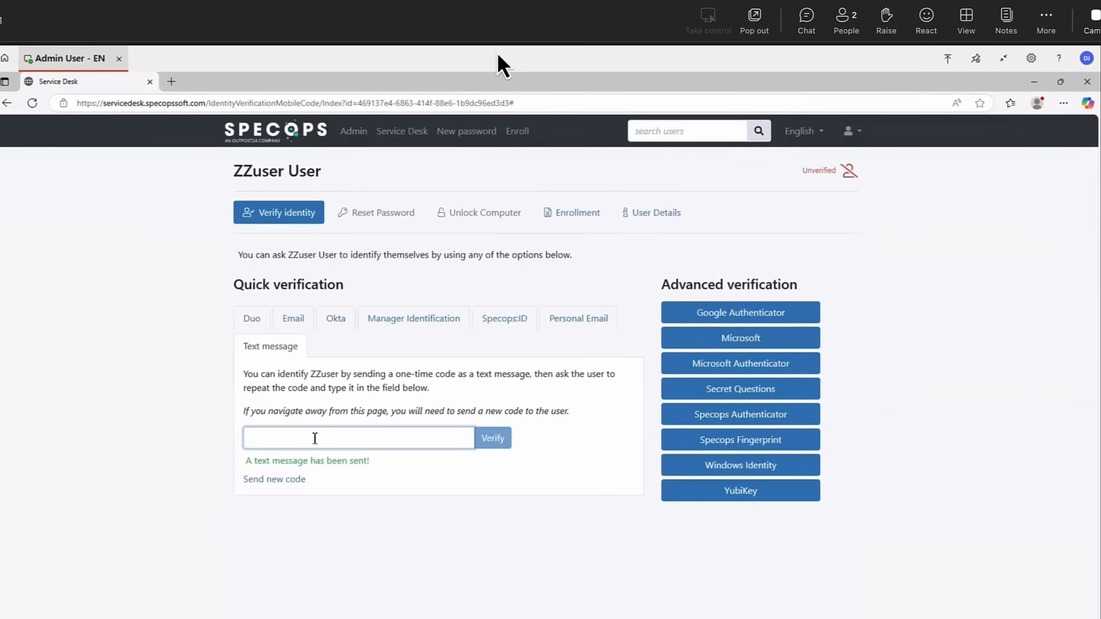
mouse_move(570, 420)
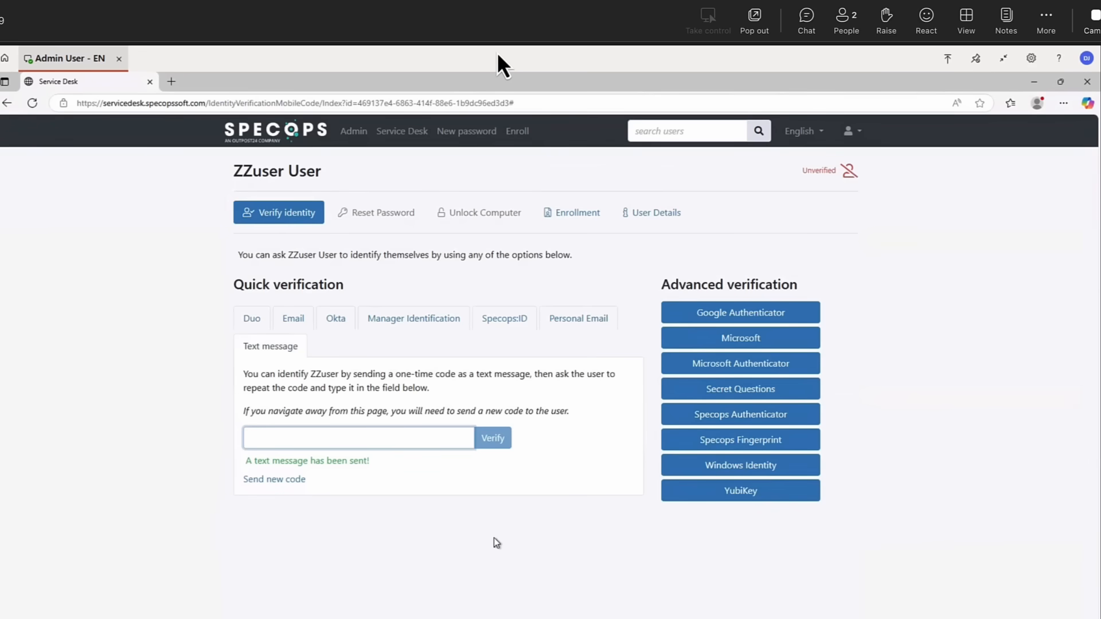
click(358, 437)
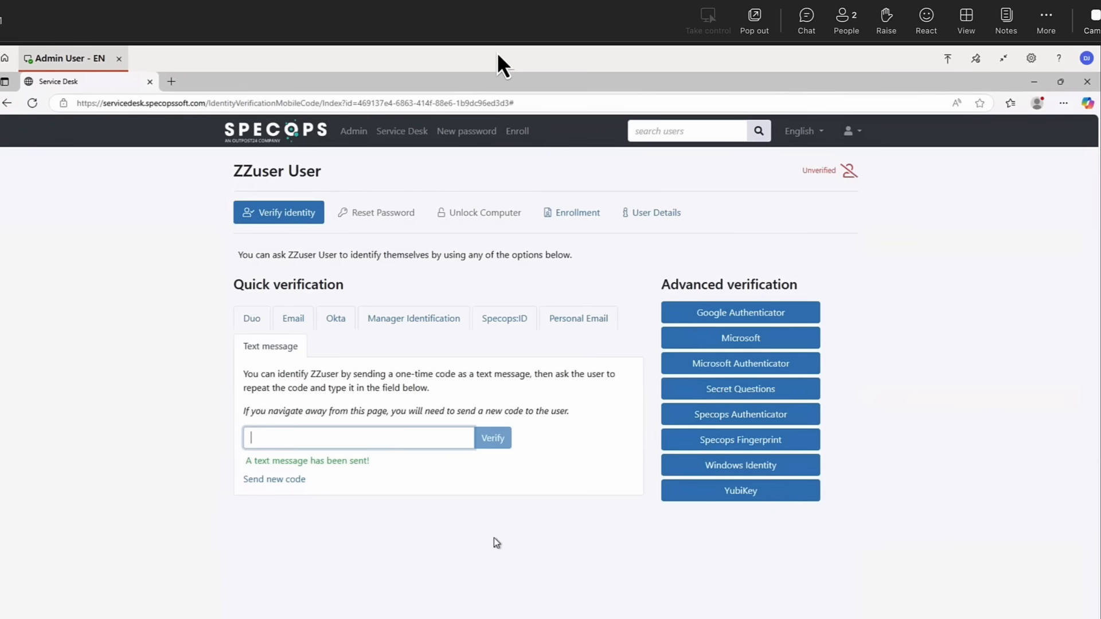
mouse_move(495, 526)
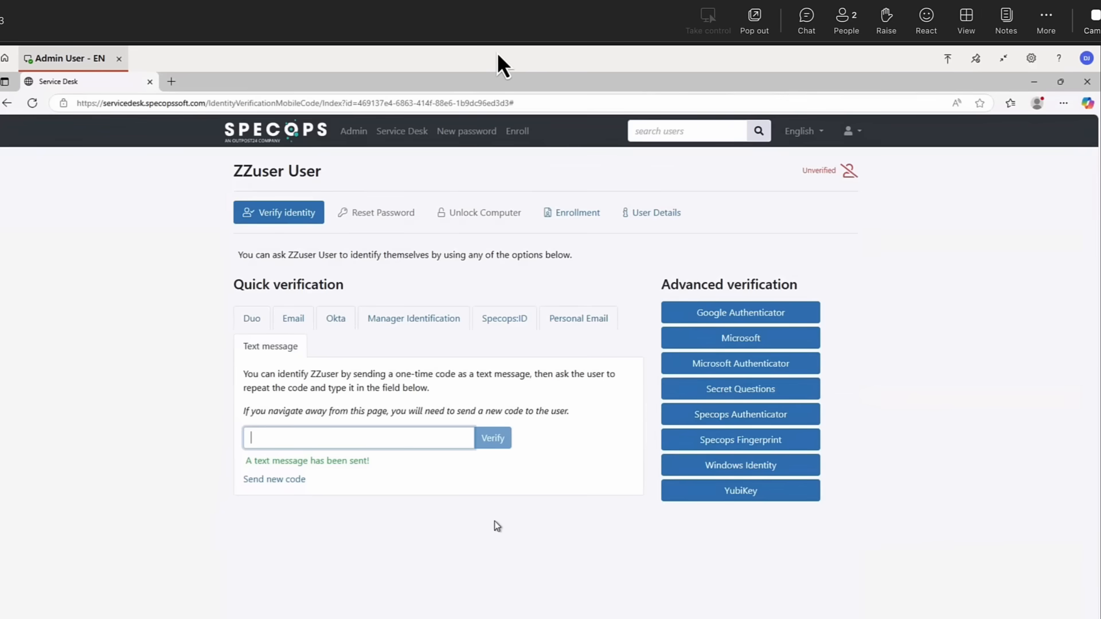
Submit the invalid code 999999, see it rejected, and request a new text-message code
click(357, 437)
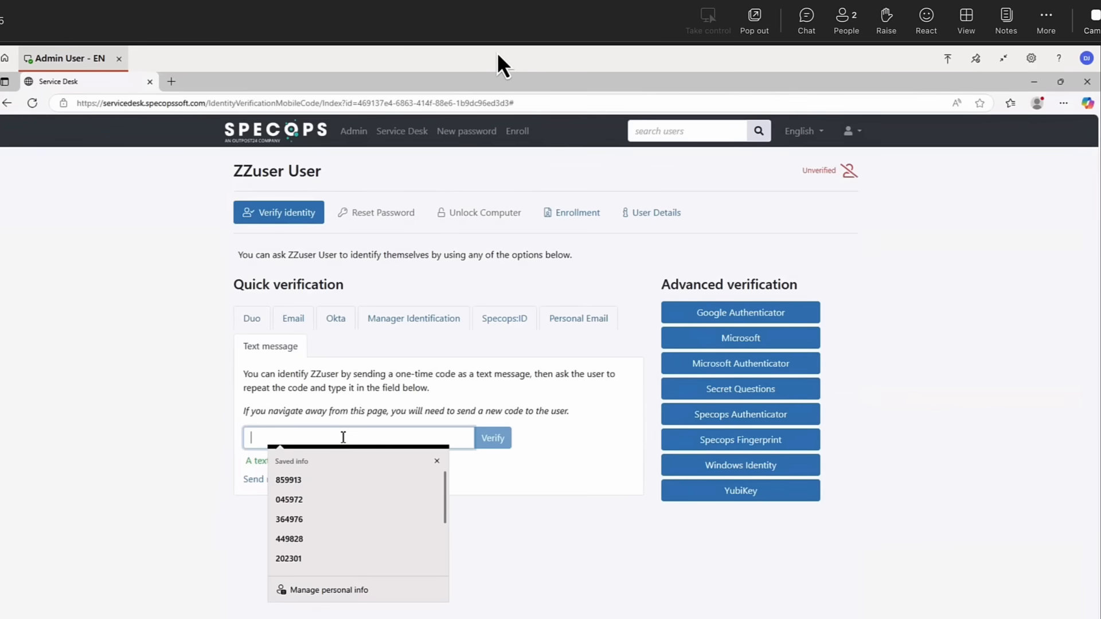
mouse_move(262, 443)
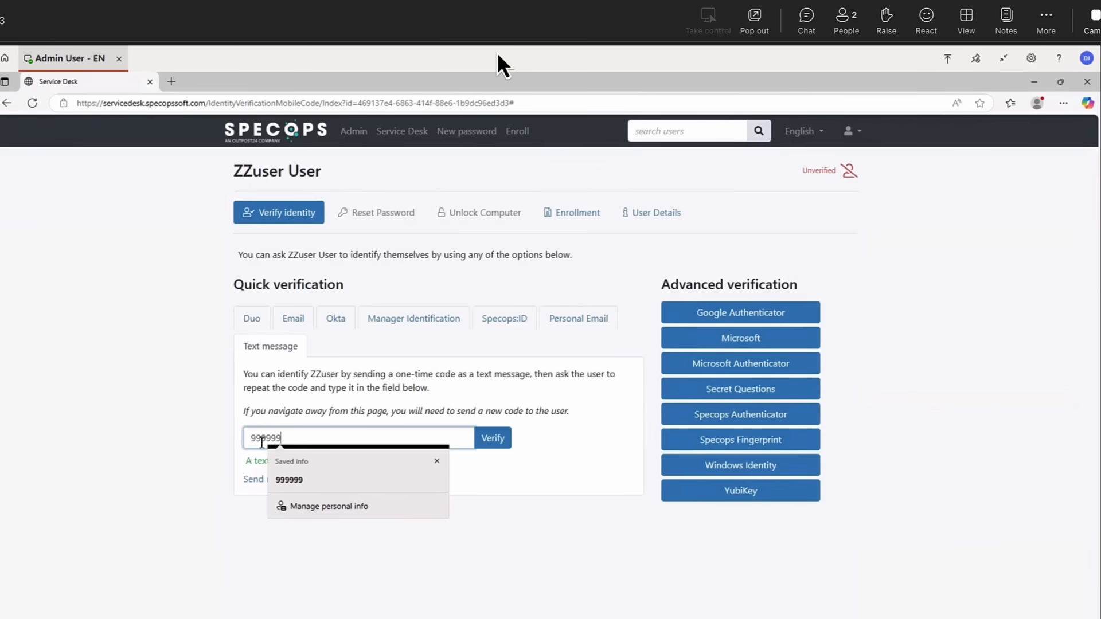
click(491, 436)
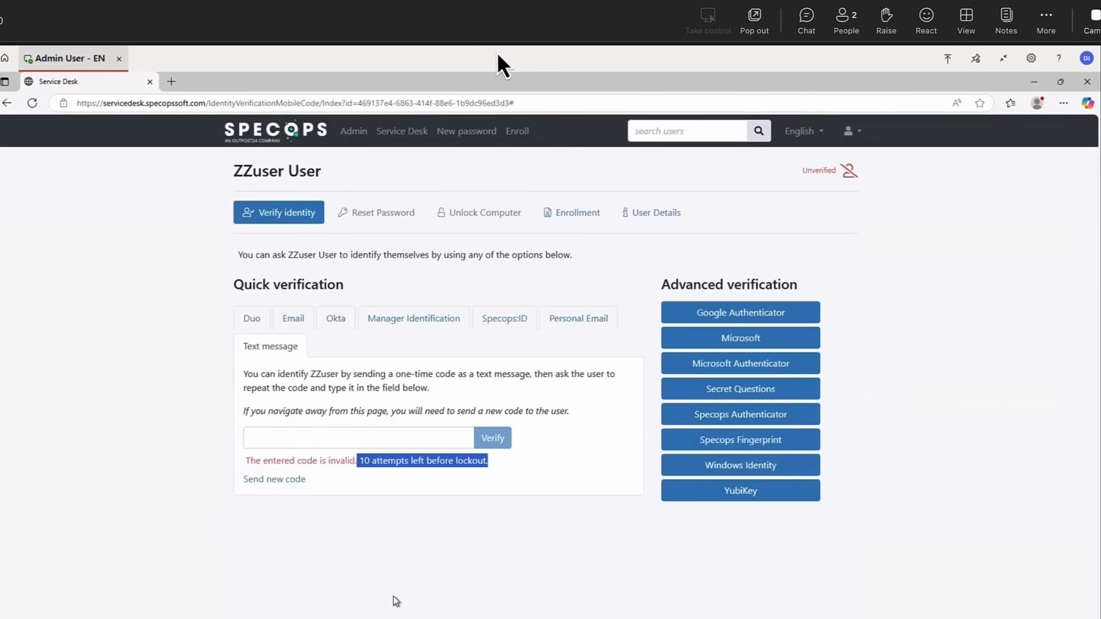
click(358, 437)
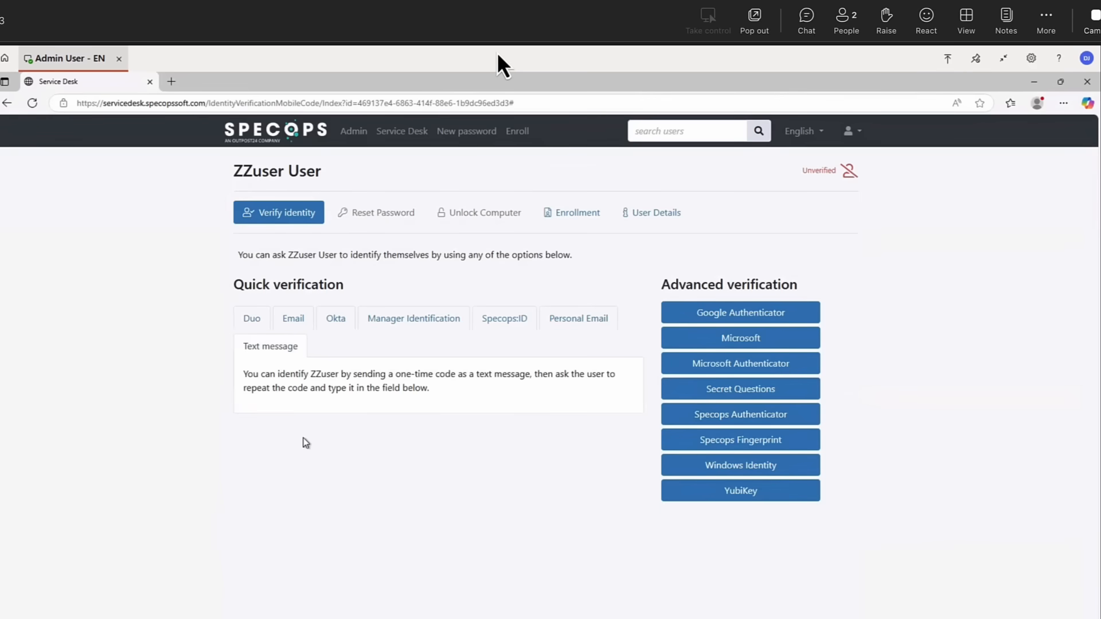
click(377, 212)
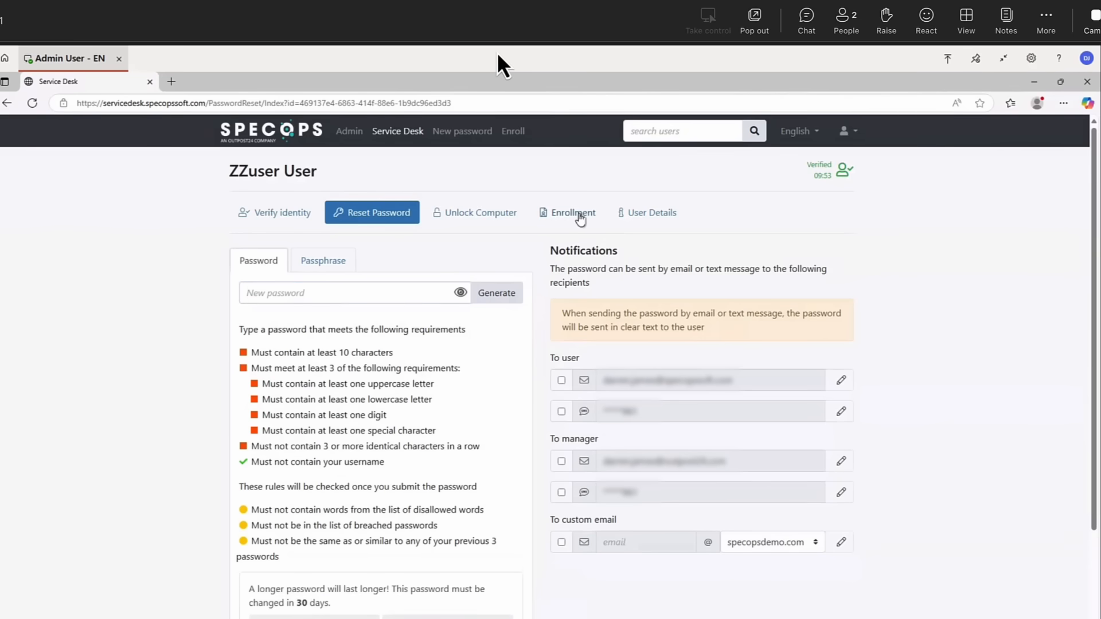
click(566, 212)
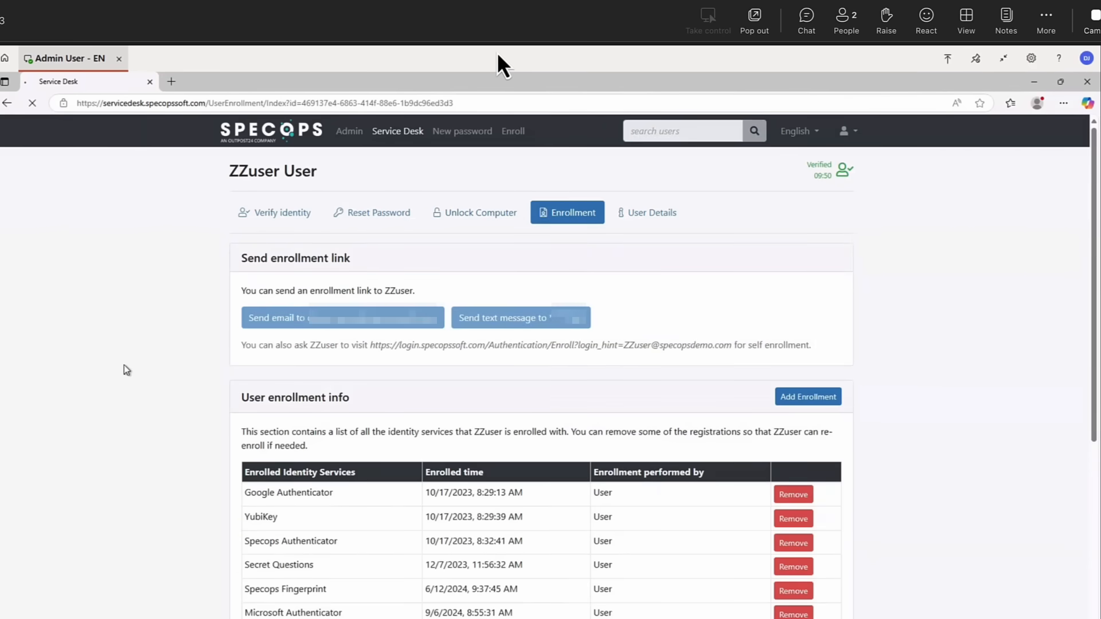
click(480, 214)
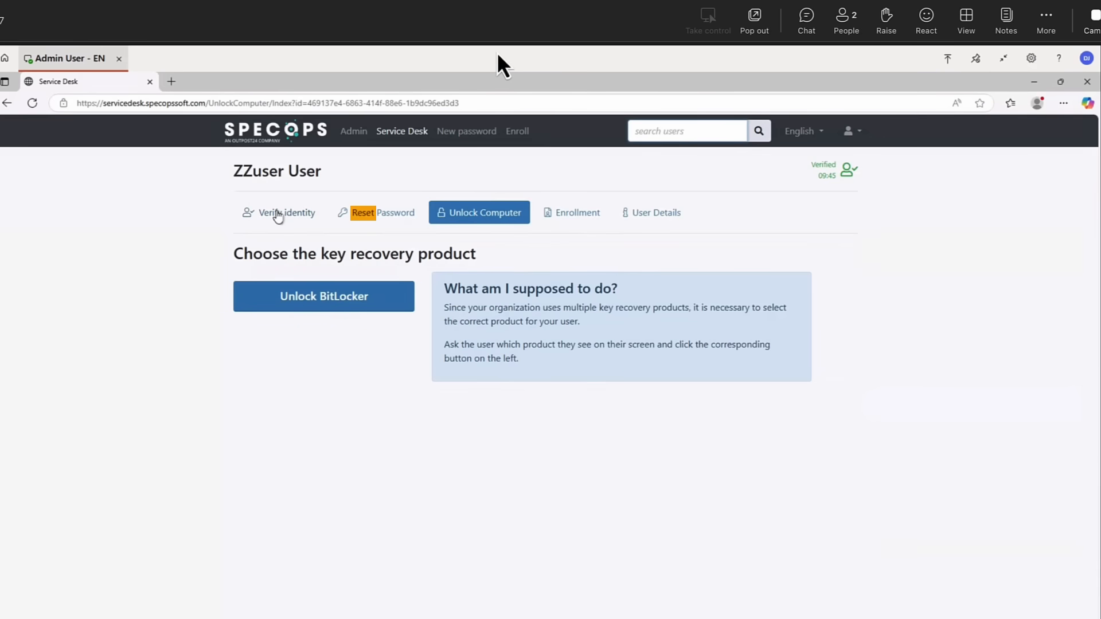
click(285, 212)
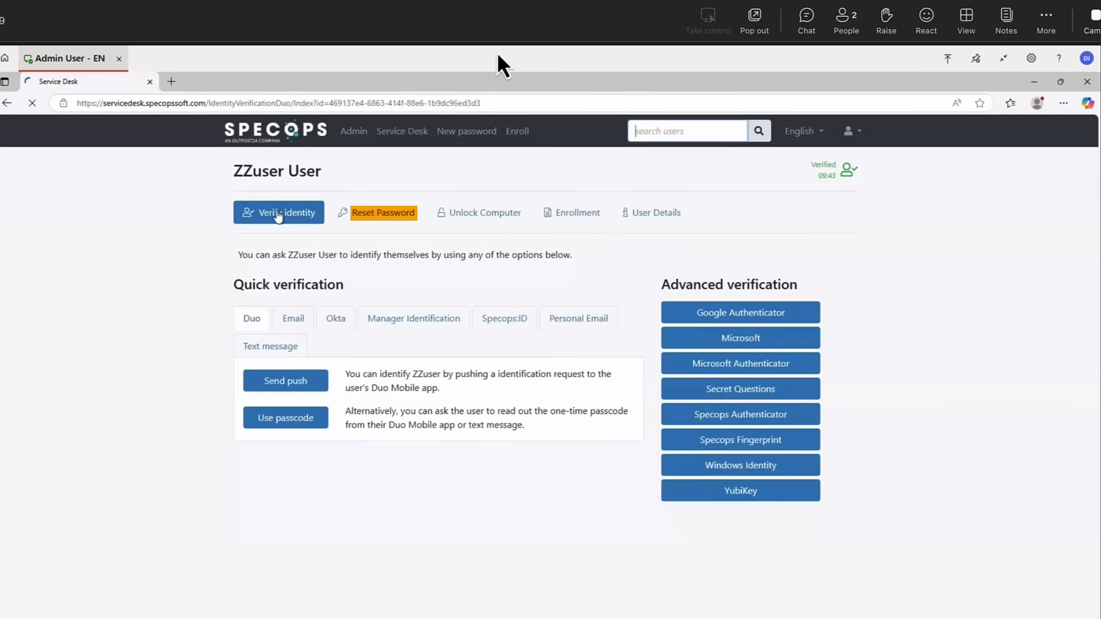
click(484, 213)
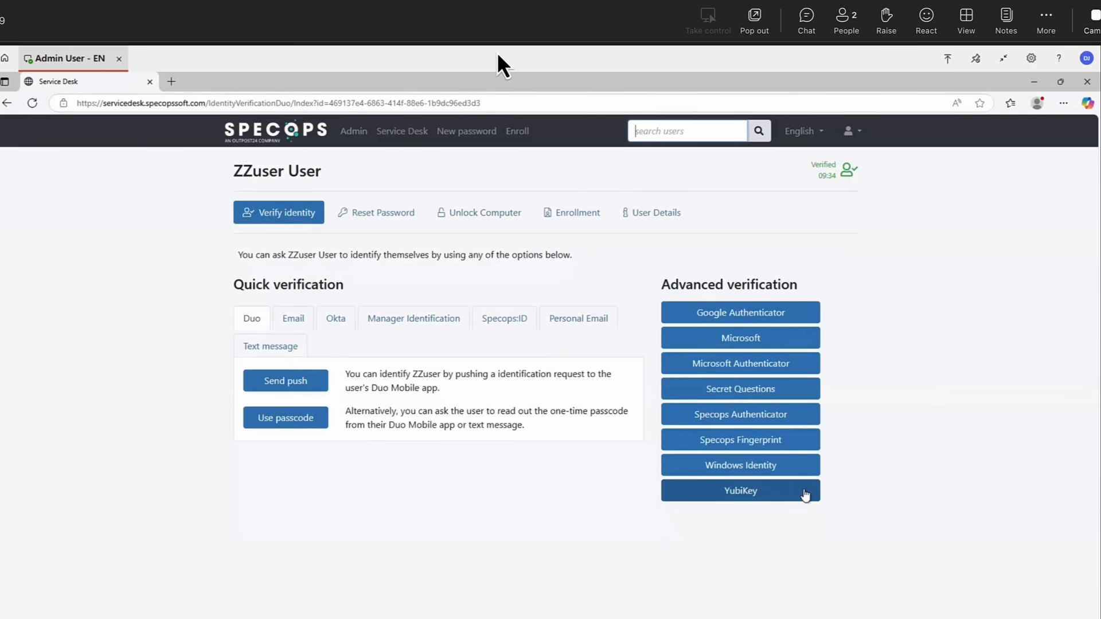
mouse_move(487, 217)
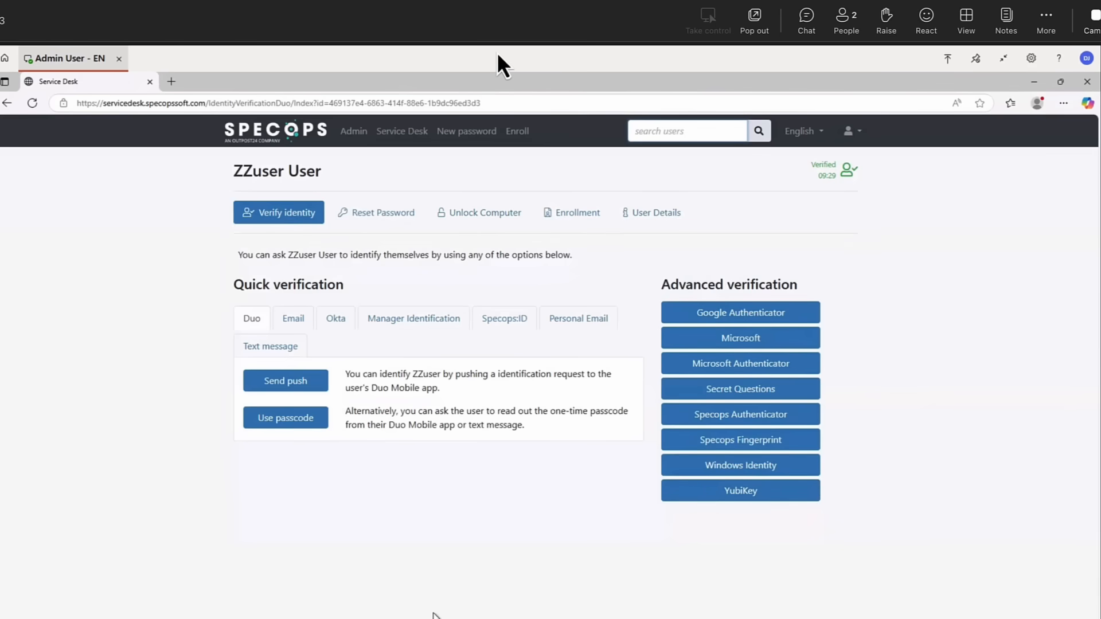
mouse_move(417, 474)
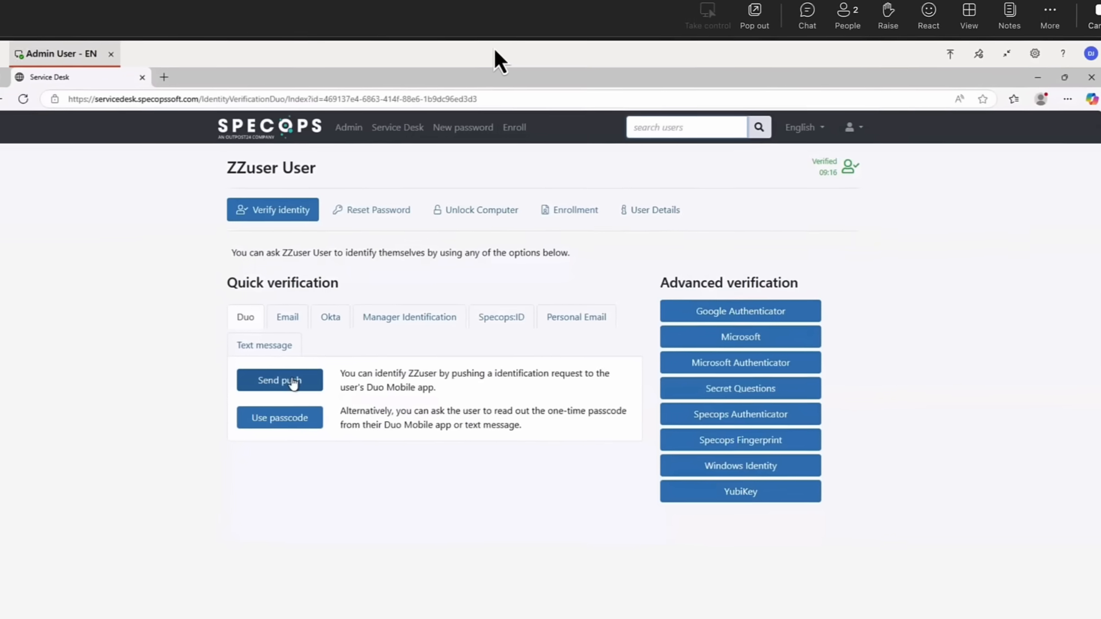
Verify ZZuser with a Duo push and return to the verification options
click(280, 379)
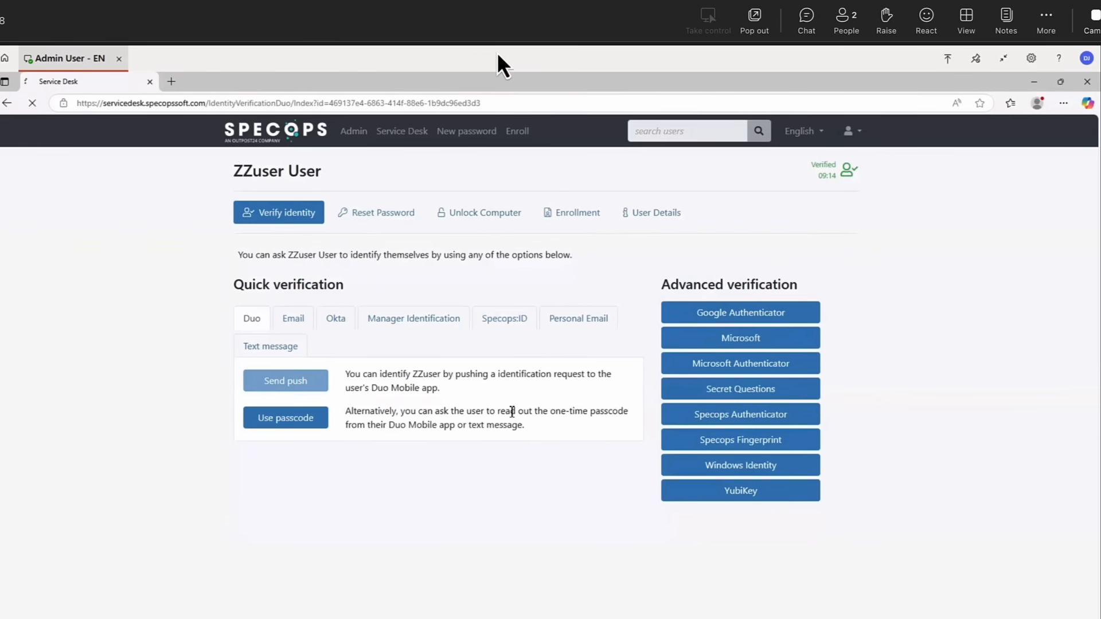
click(285, 381)
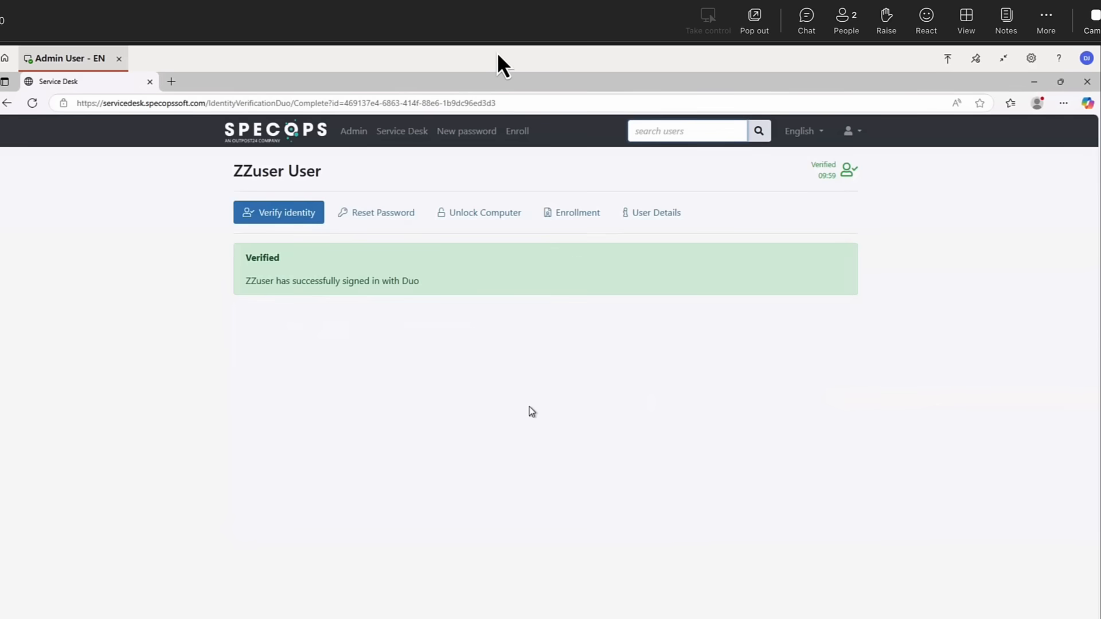
click(278, 212)
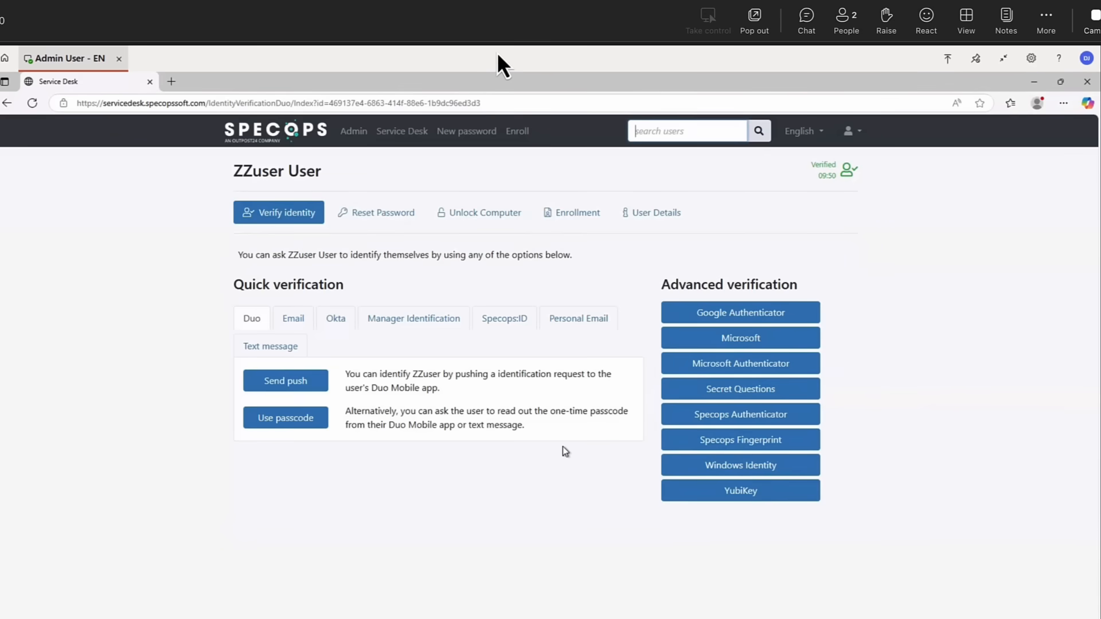
mouse_move(561, 444)
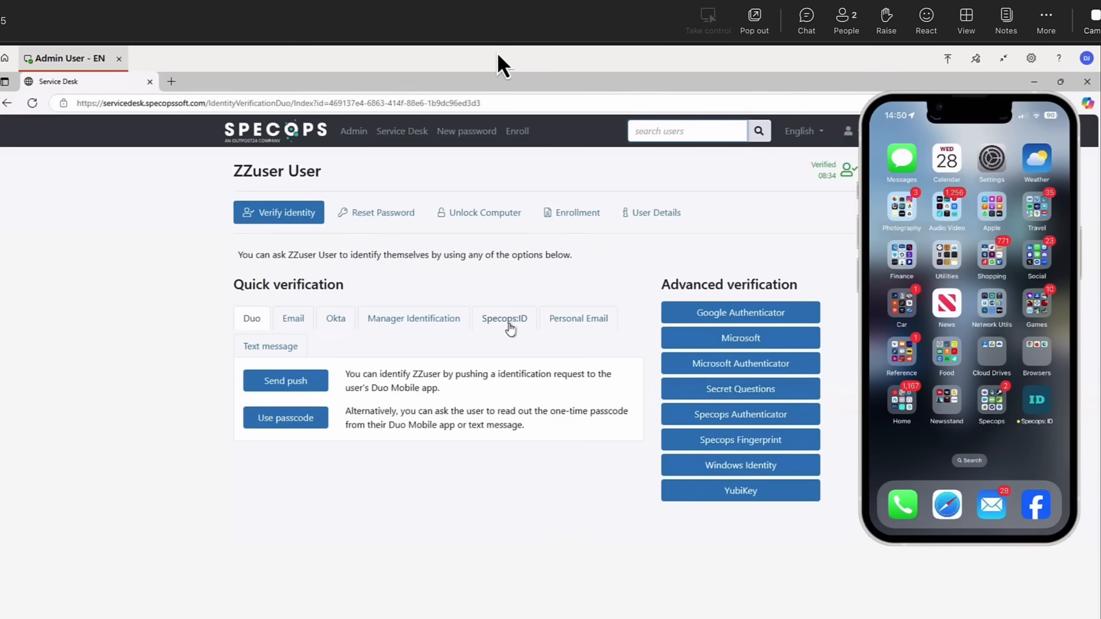
Verify ZZuser via a Specops:ID request approved on the phone, then return to the options
click(504, 318)
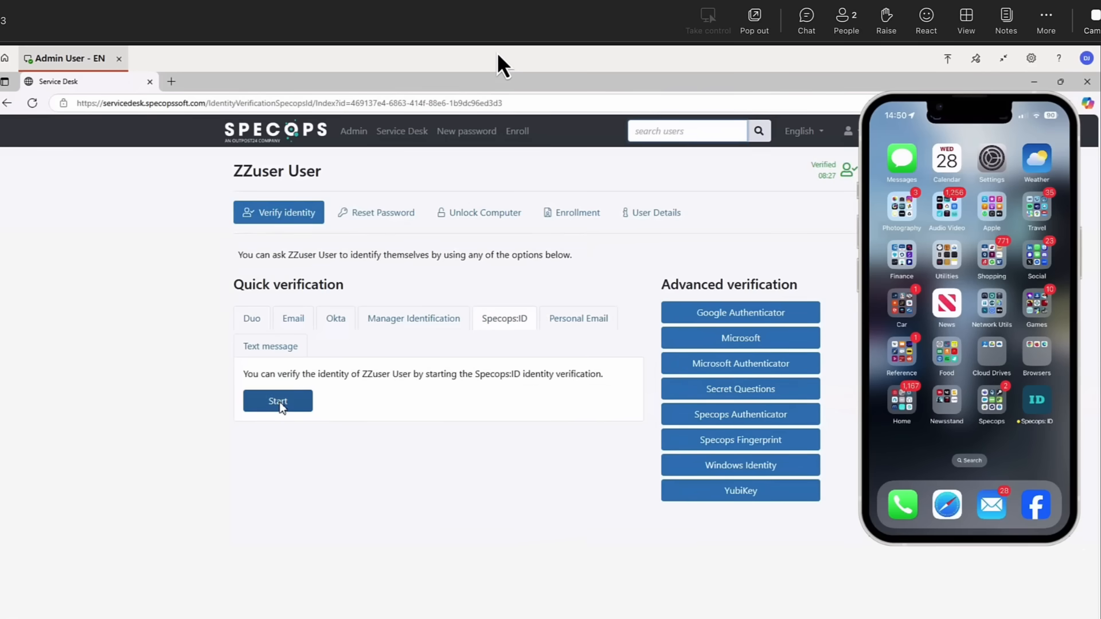
click(278, 402)
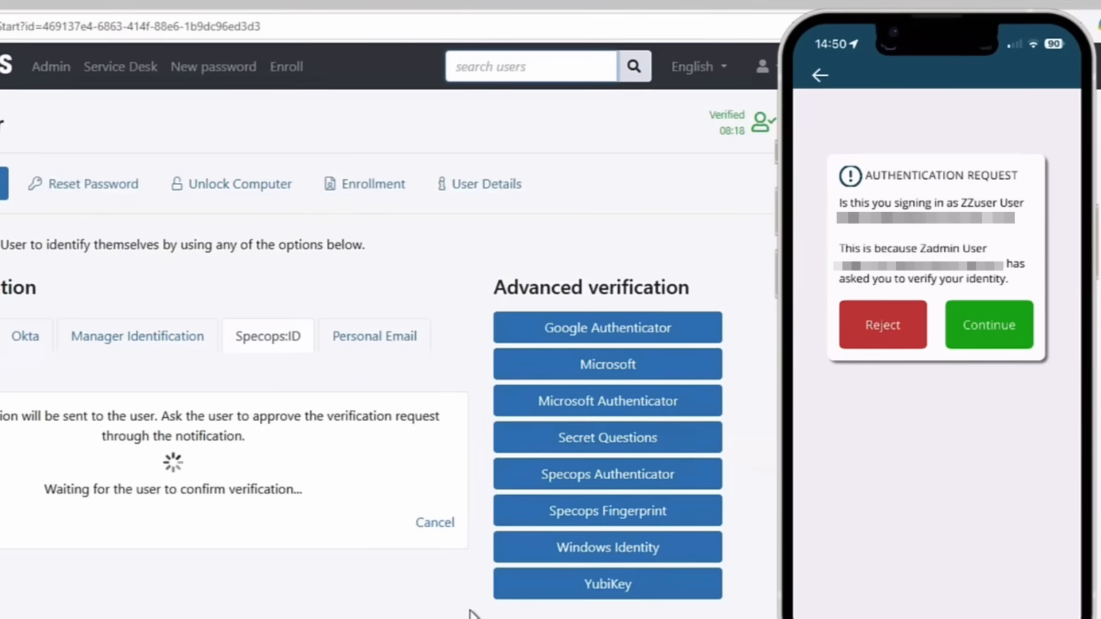
click(987, 325)
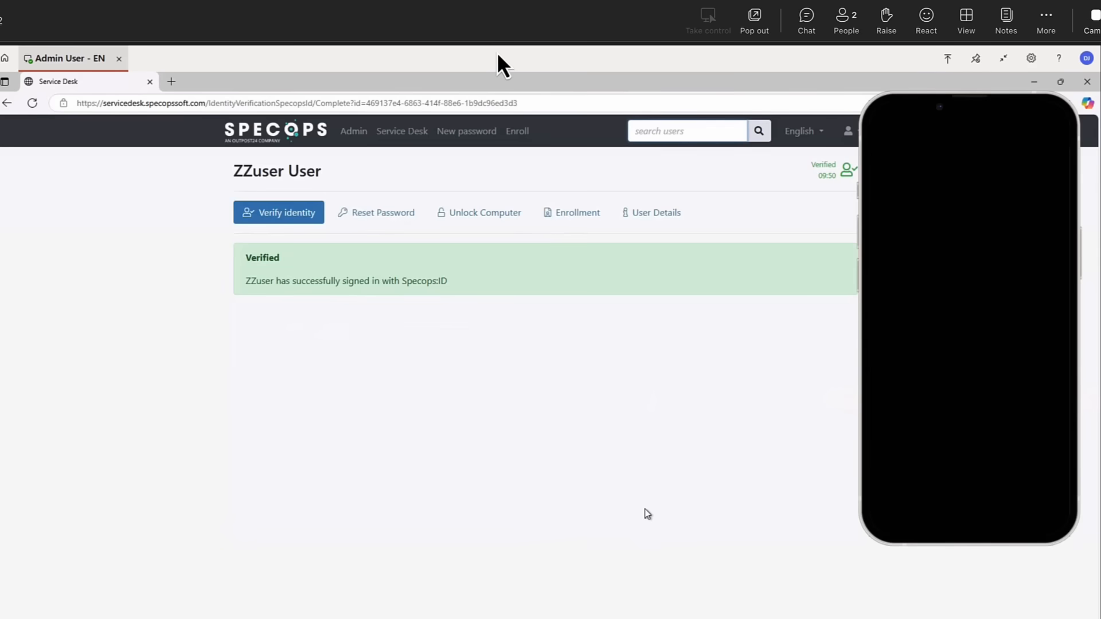
mouse_move(657, 505)
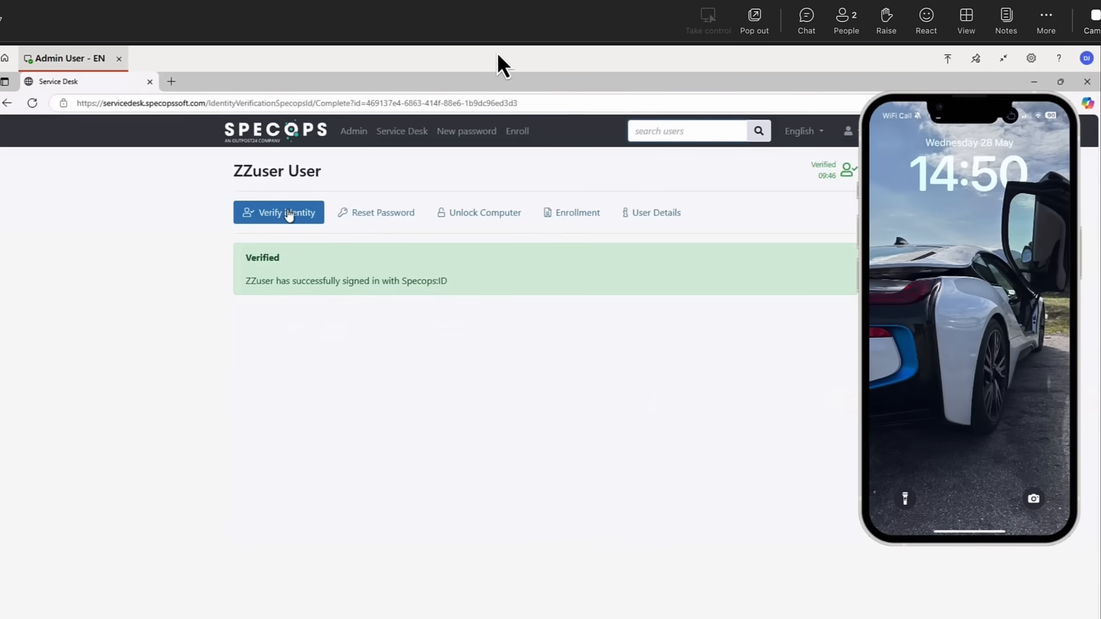
click(285, 213)
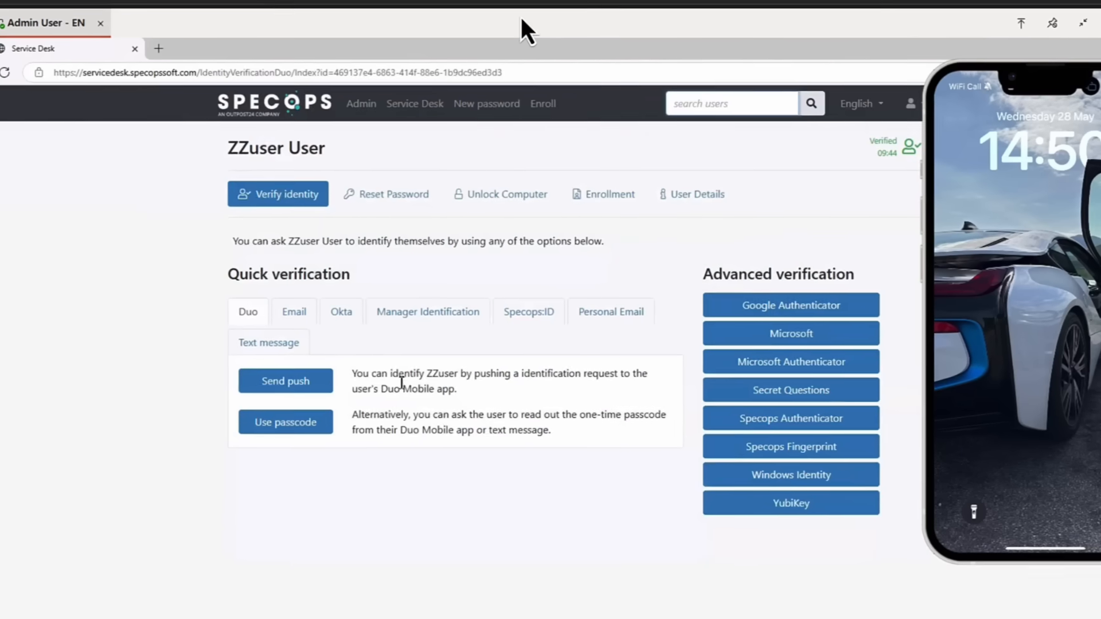
Run a second Specops:ID verification and approve its request notification on the phone
click(529, 311)
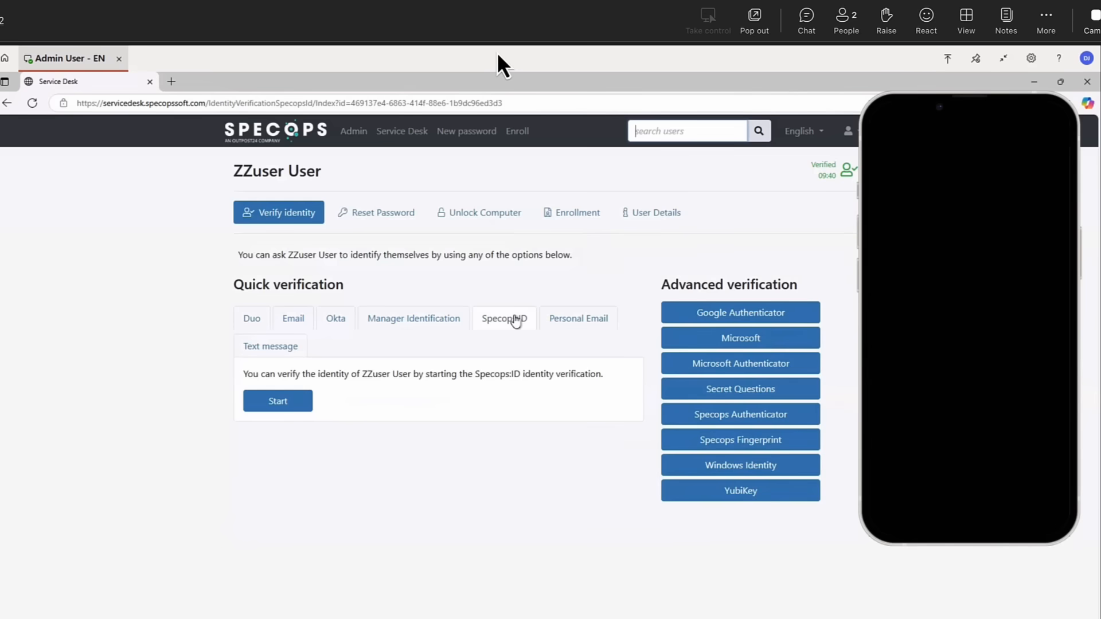
click(277, 401)
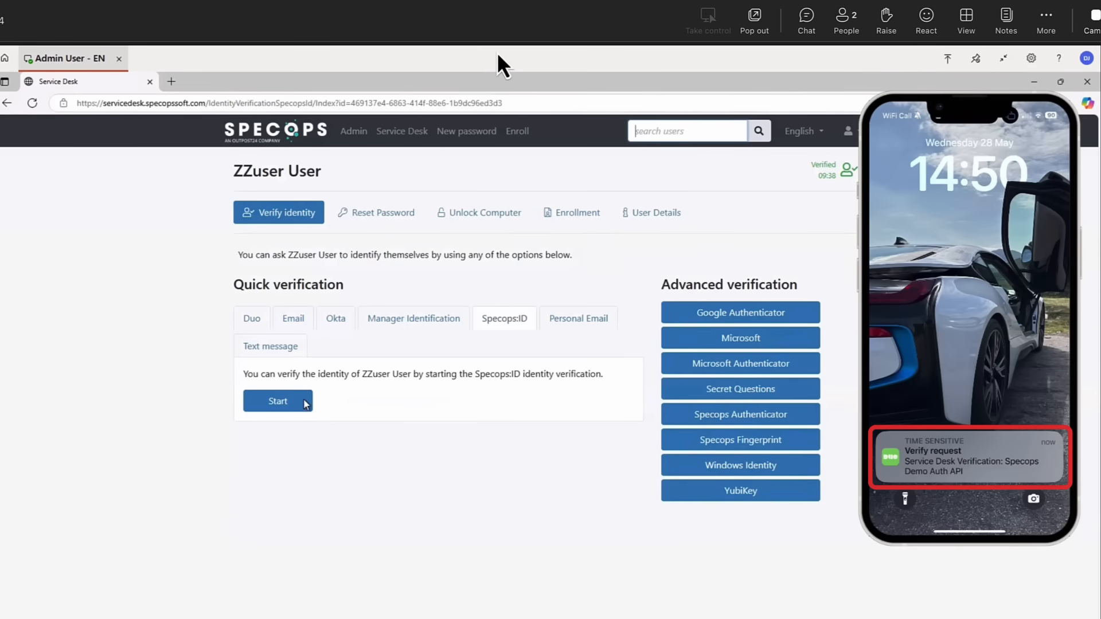
click(277, 401)
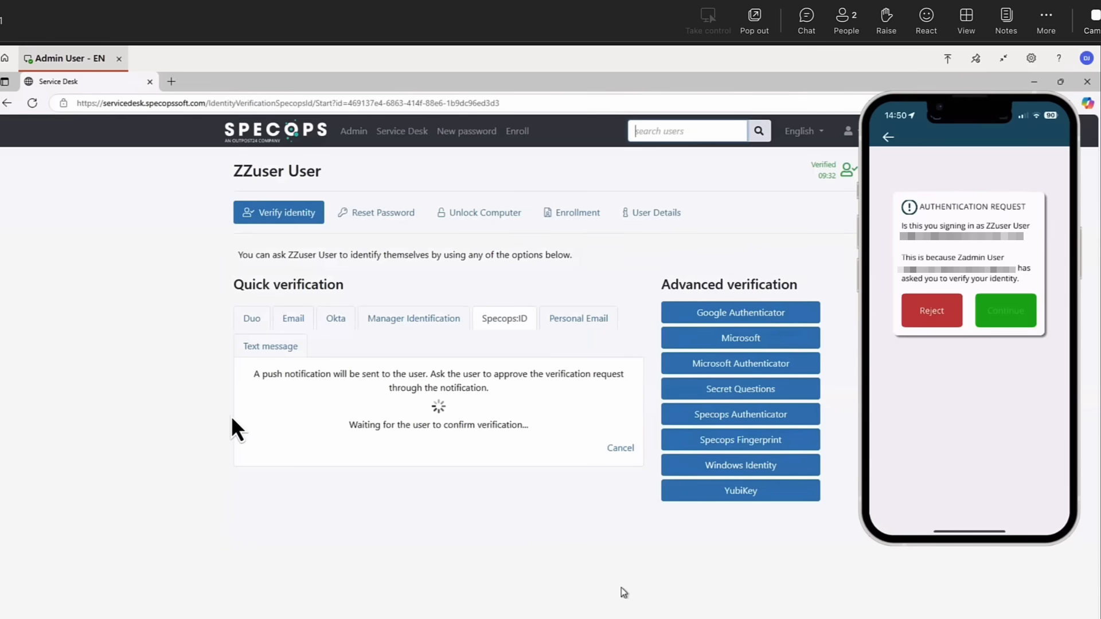
click(1004, 309)
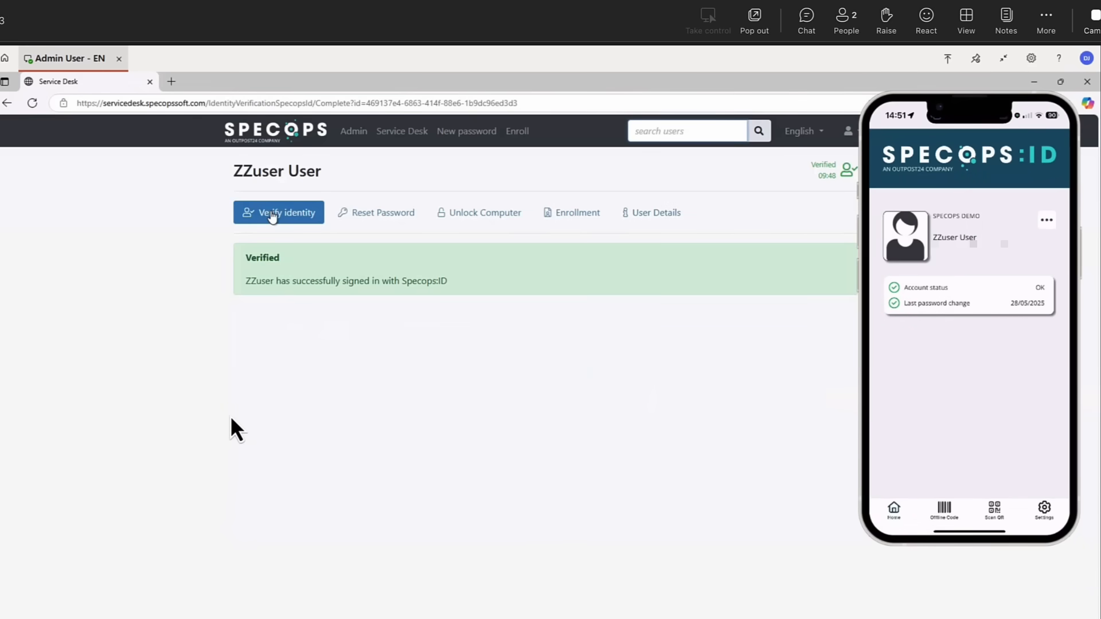
Return to the verification options and browse the Email, Manager Identification and Personal Email methods
click(278, 212)
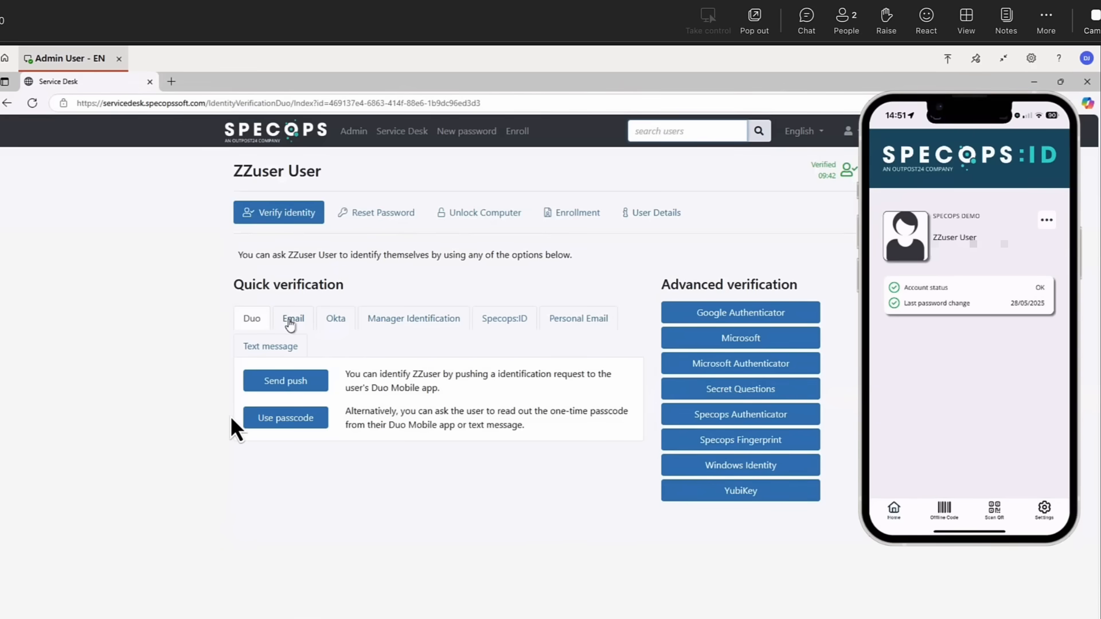
click(292, 317)
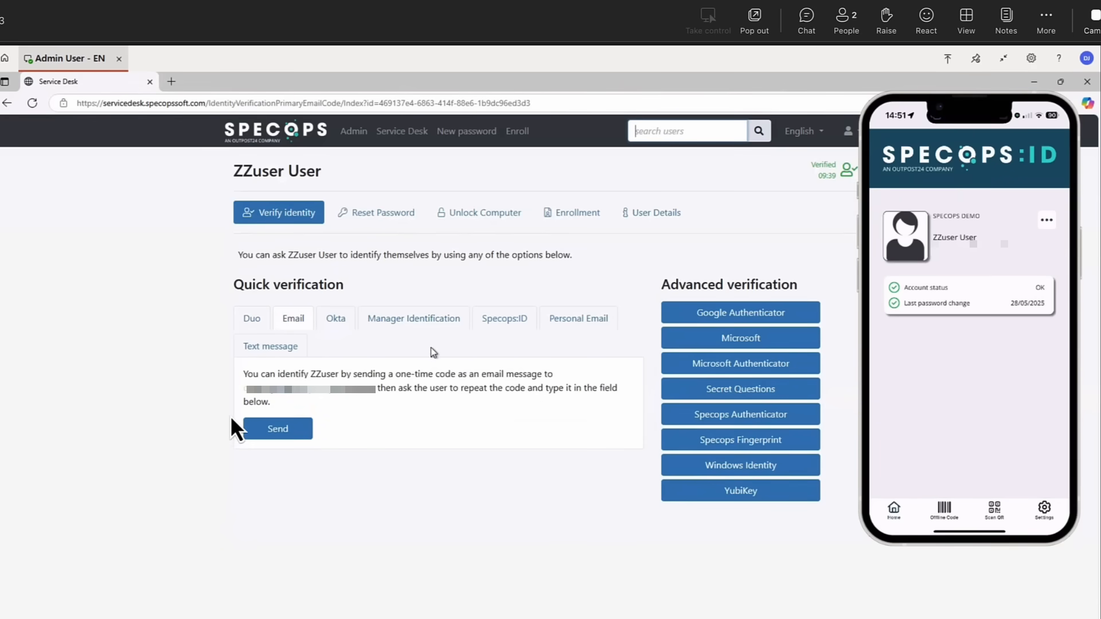
click(412, 318)
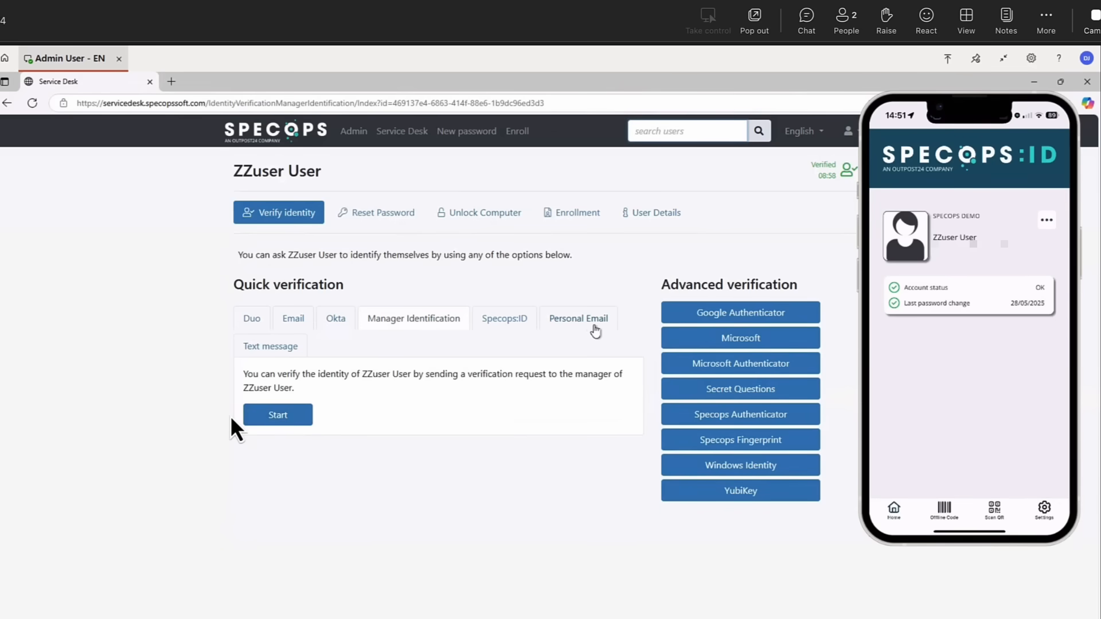
click(578, 317)
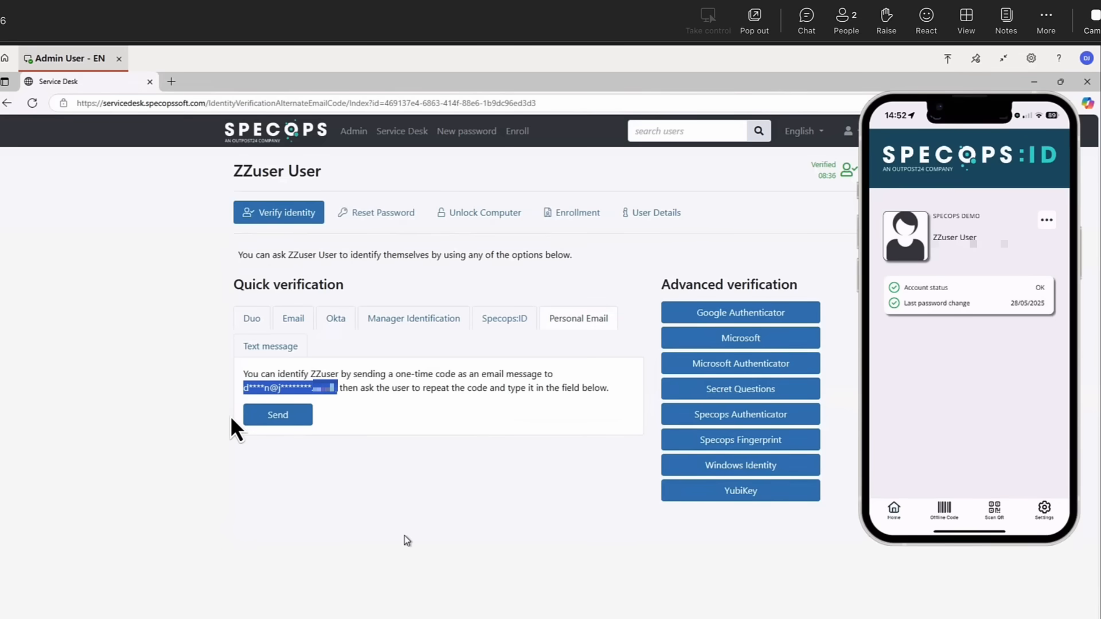
mouse_move(371, 415)
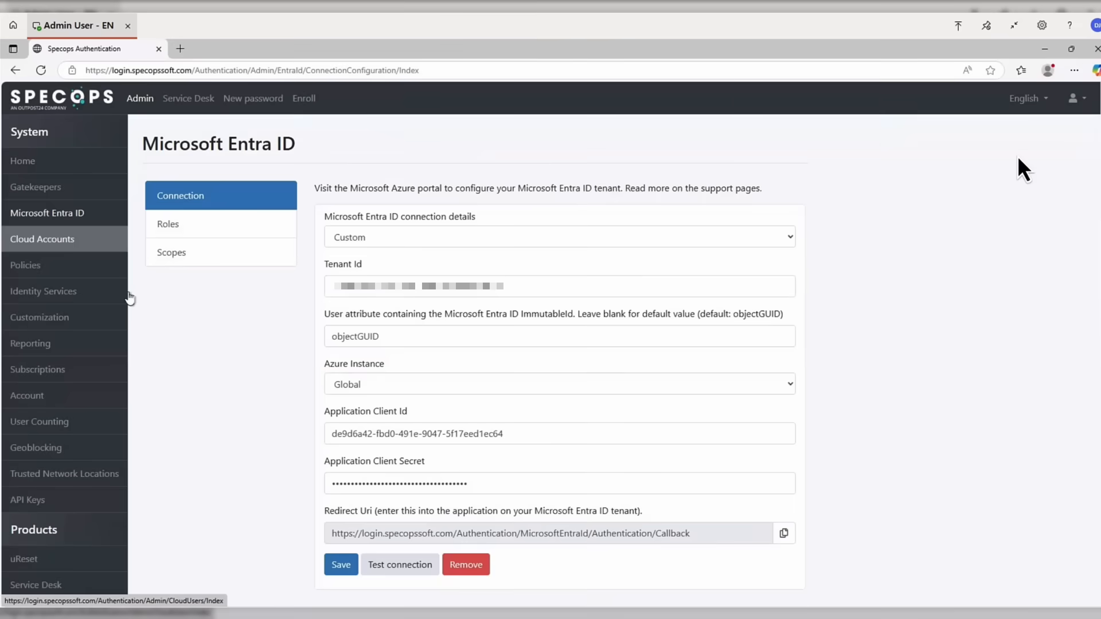
mouse_move(502, 445)
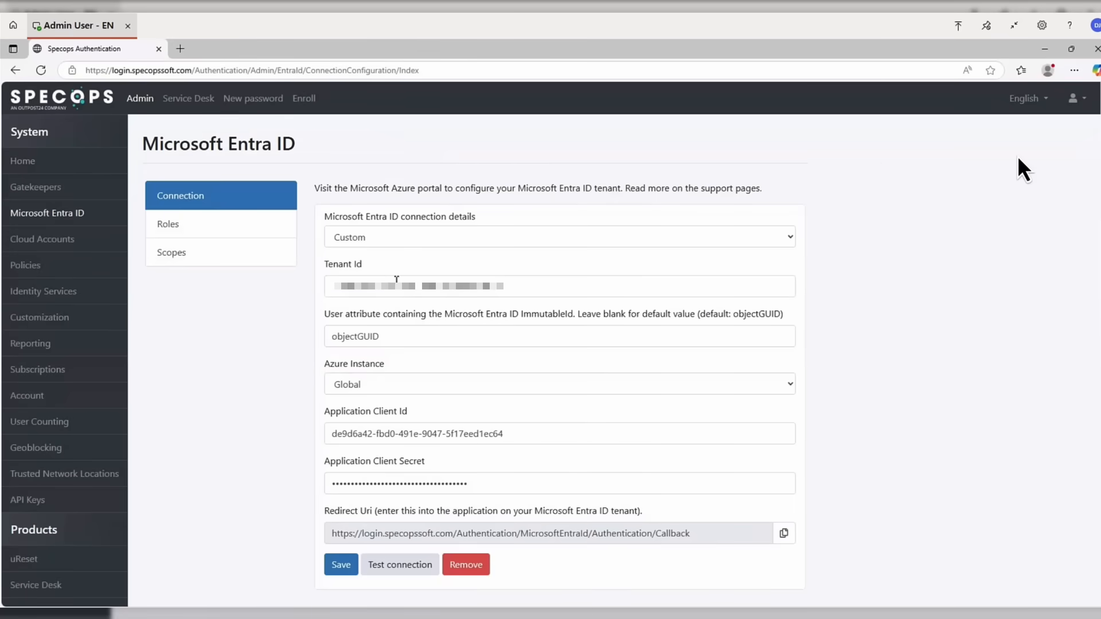
mouse_move(319, 470)
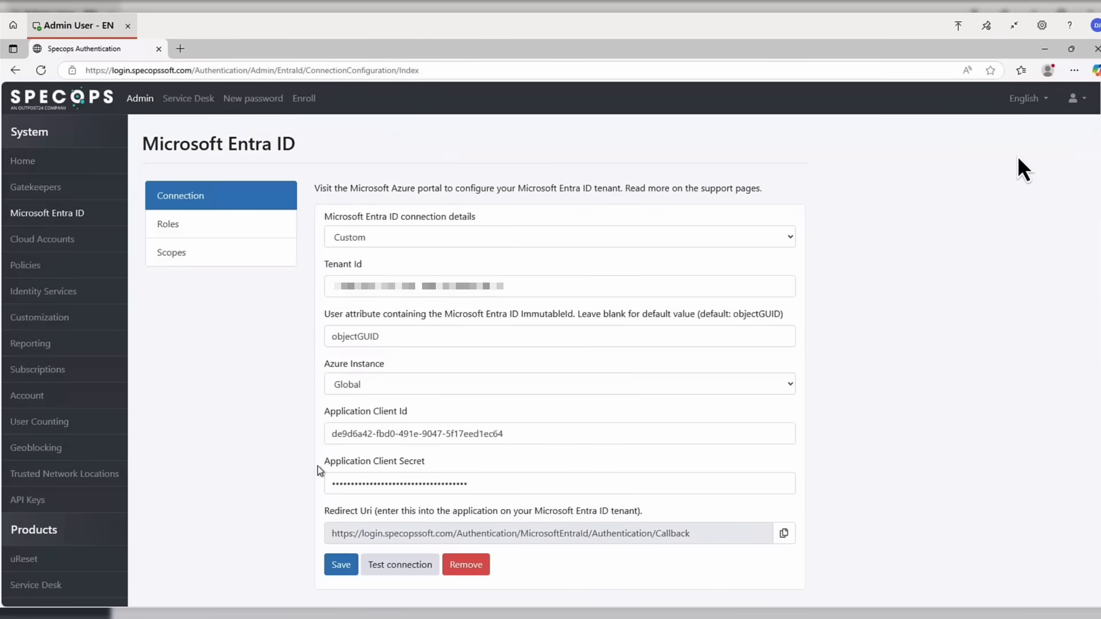
mouse_move(357, 397)
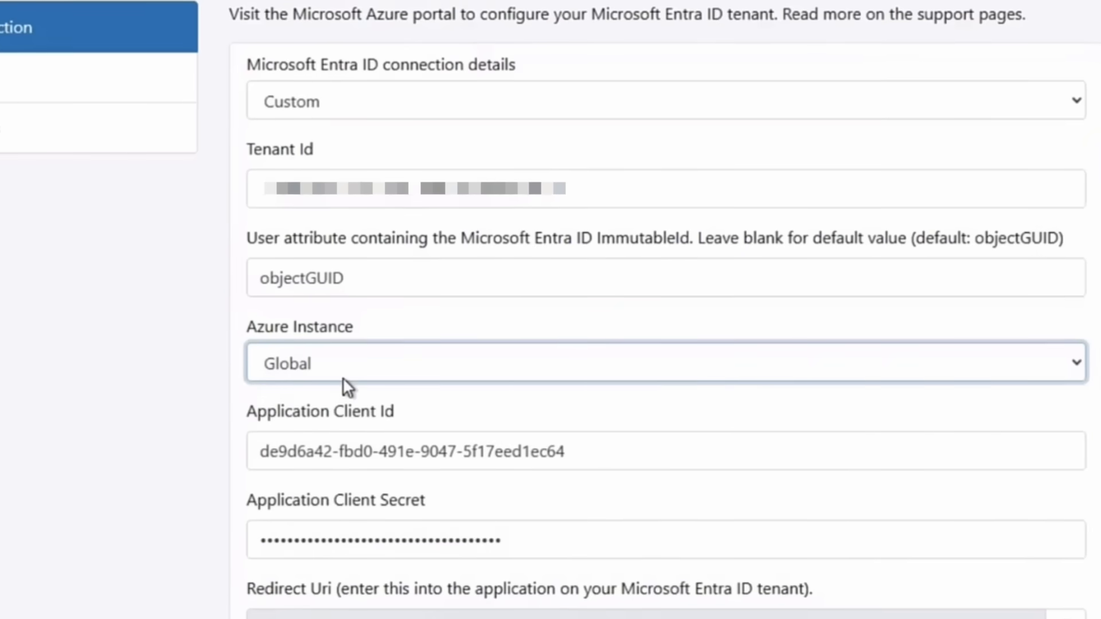
Review the Microsoft Entra ID connection settings with tenant, client ID and secret filled in
scroll(down, 3)
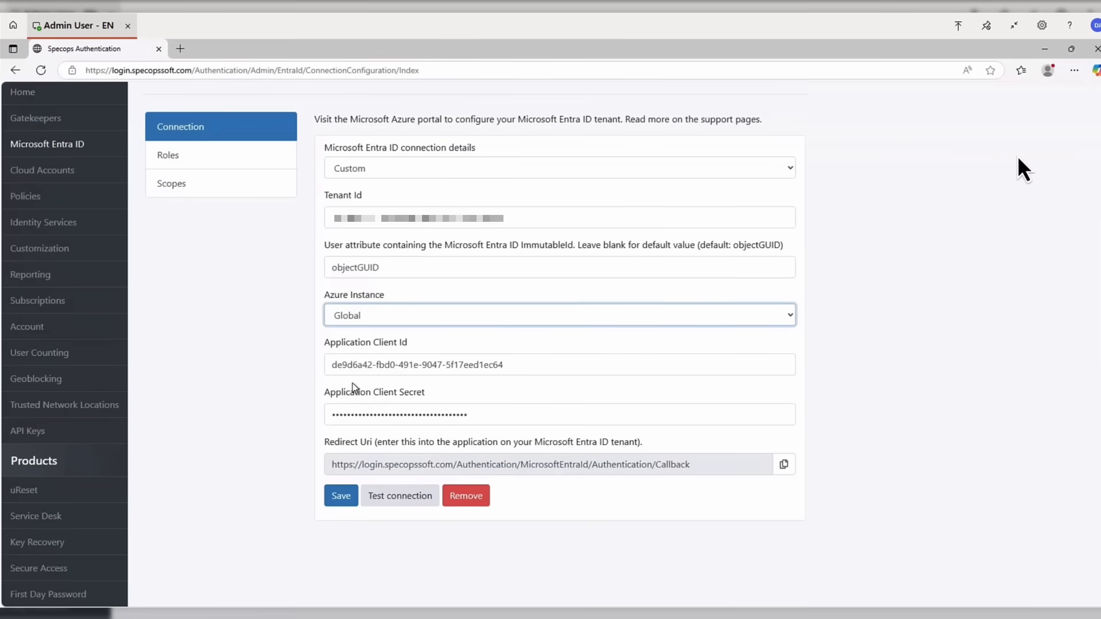
mouse_move(665, 503)
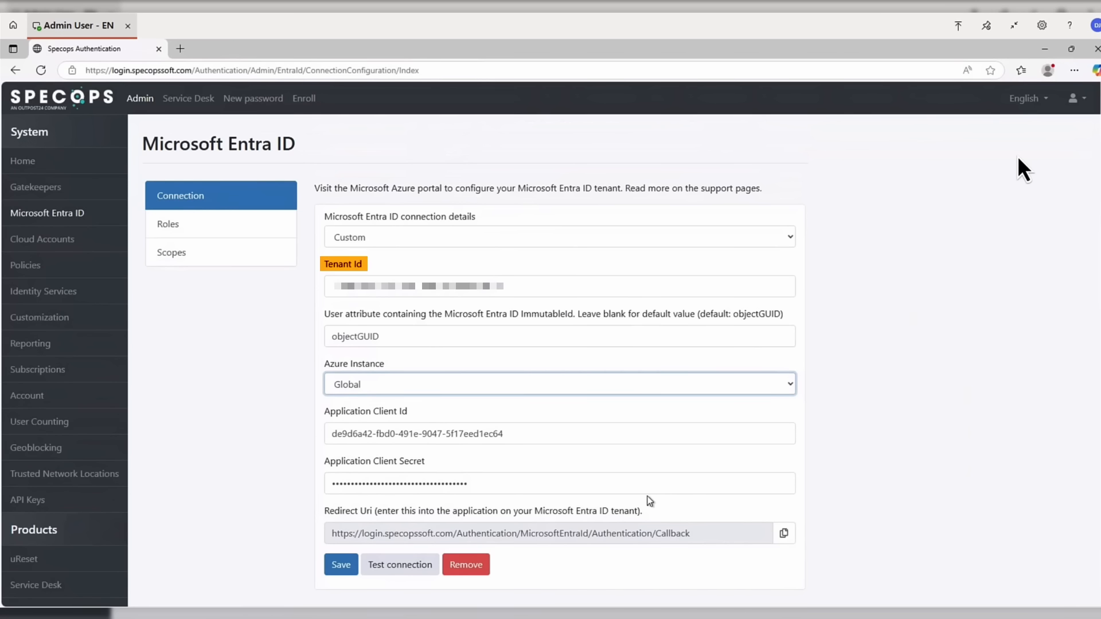
Review the Entra ID User Admin, User Verifier and Reporting Reader Role assignments
click(167, 224)
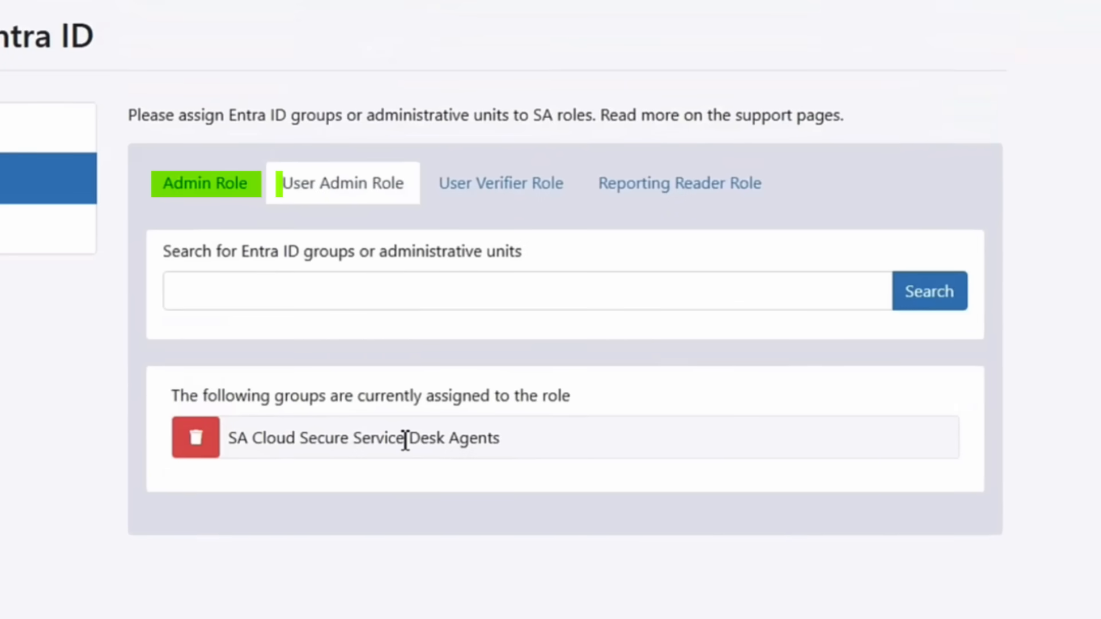
click(341, 183)
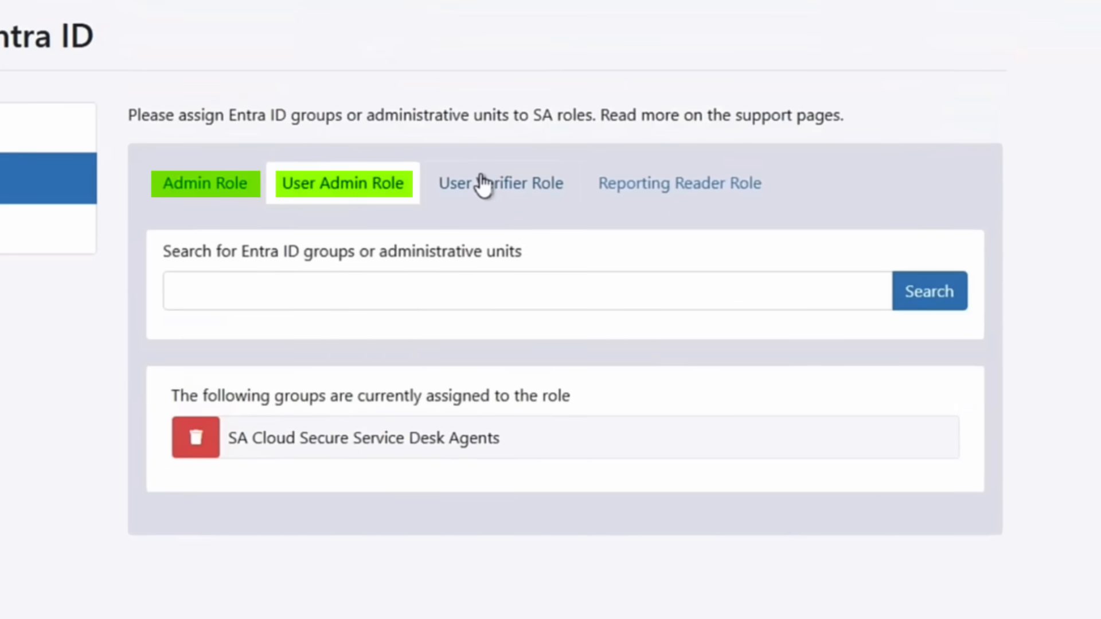
click(499, 184)
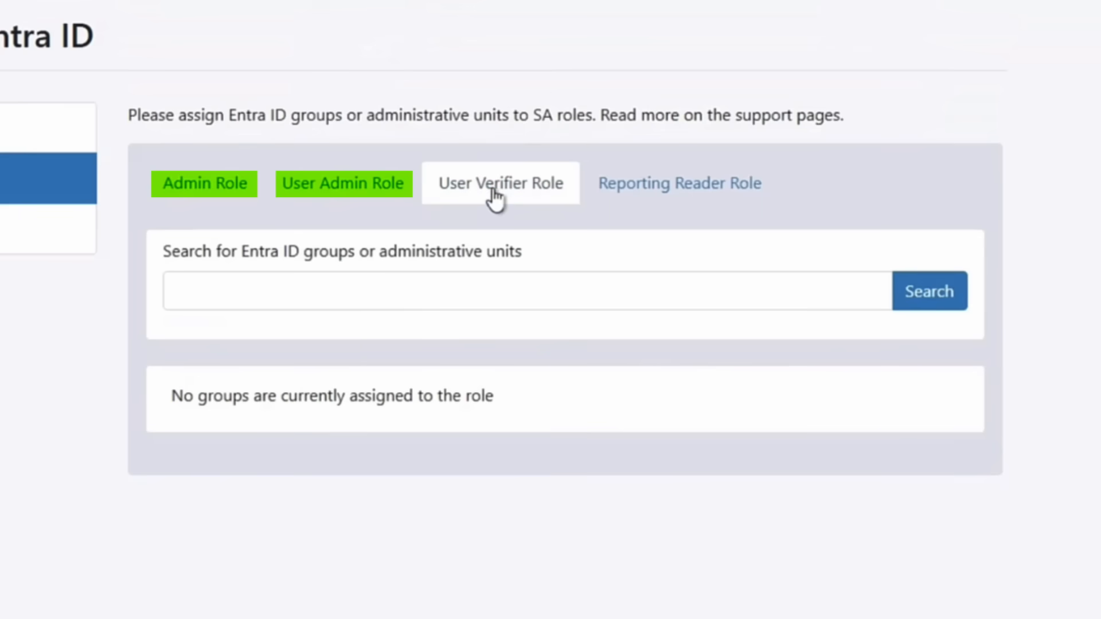
click(499, 183)
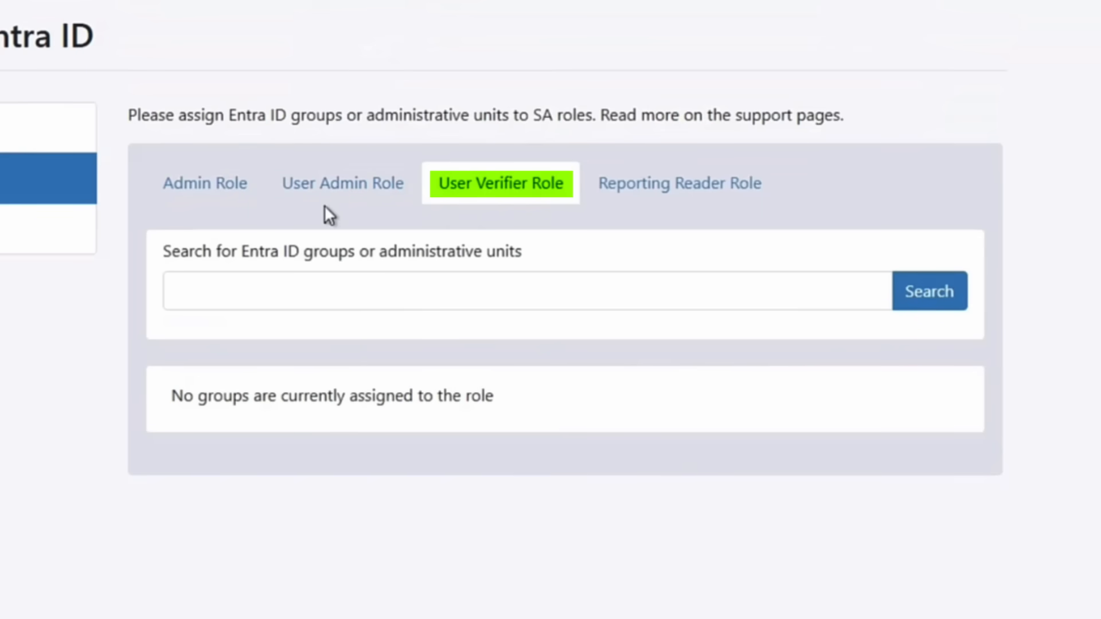
mouse_move(363, 186)
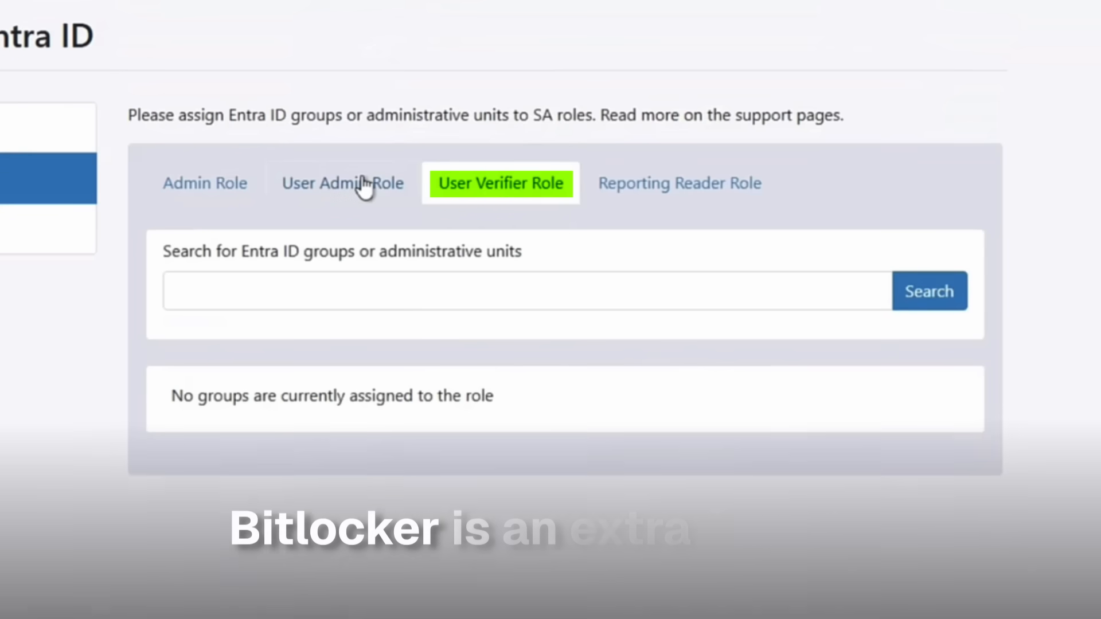
mouse_move(546, 258)
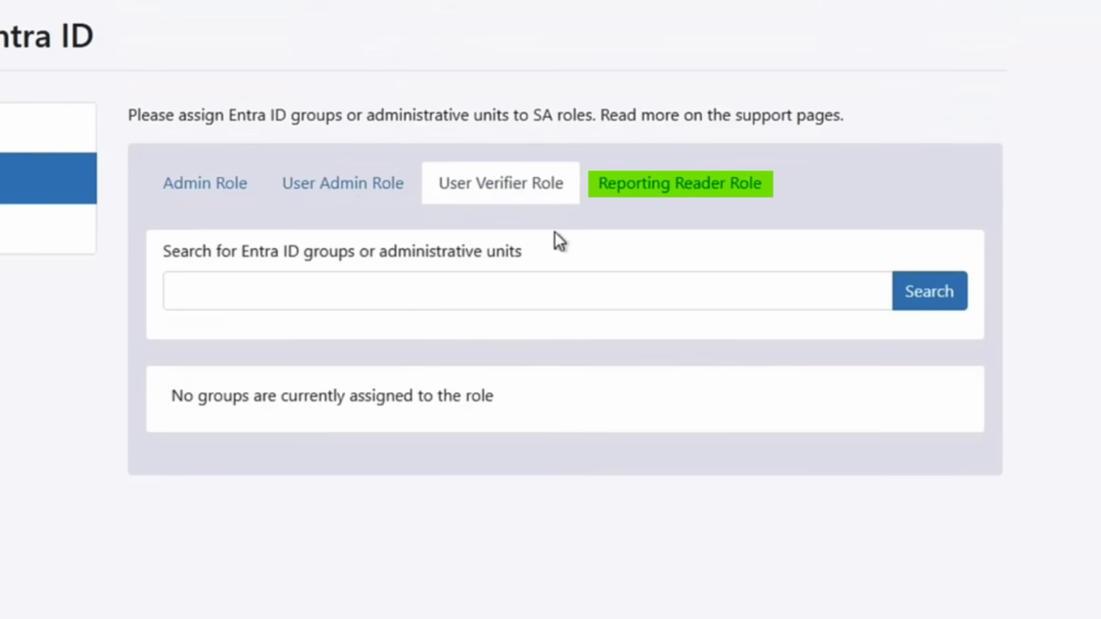
click(678, 184)
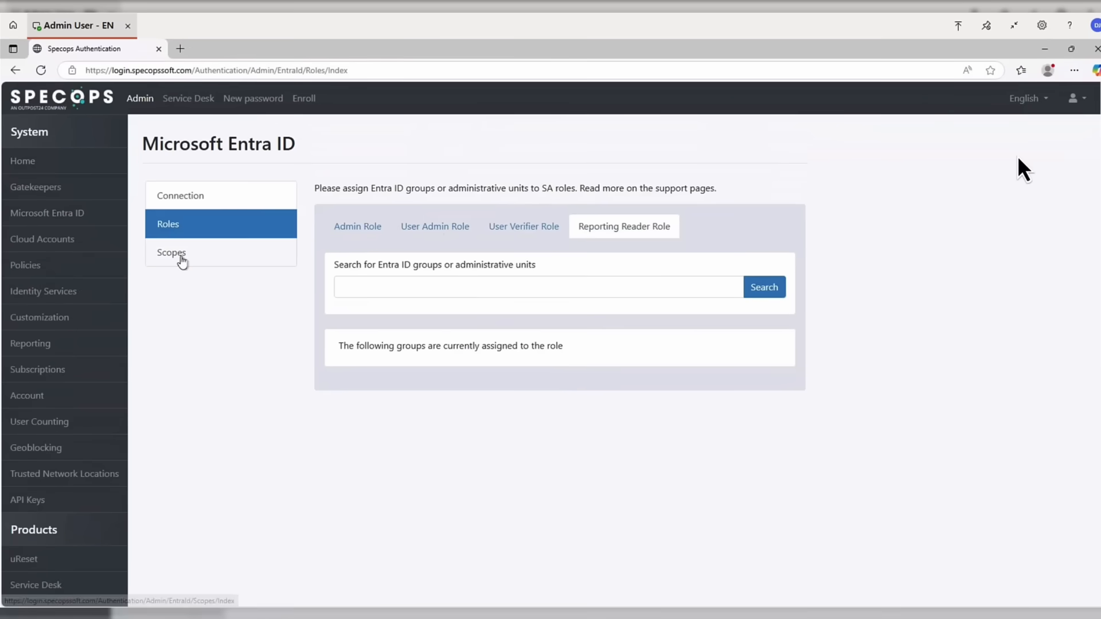
Review the Entra ID Scopes page with no groups in scope, then return to the Connection details
click(171, 253)
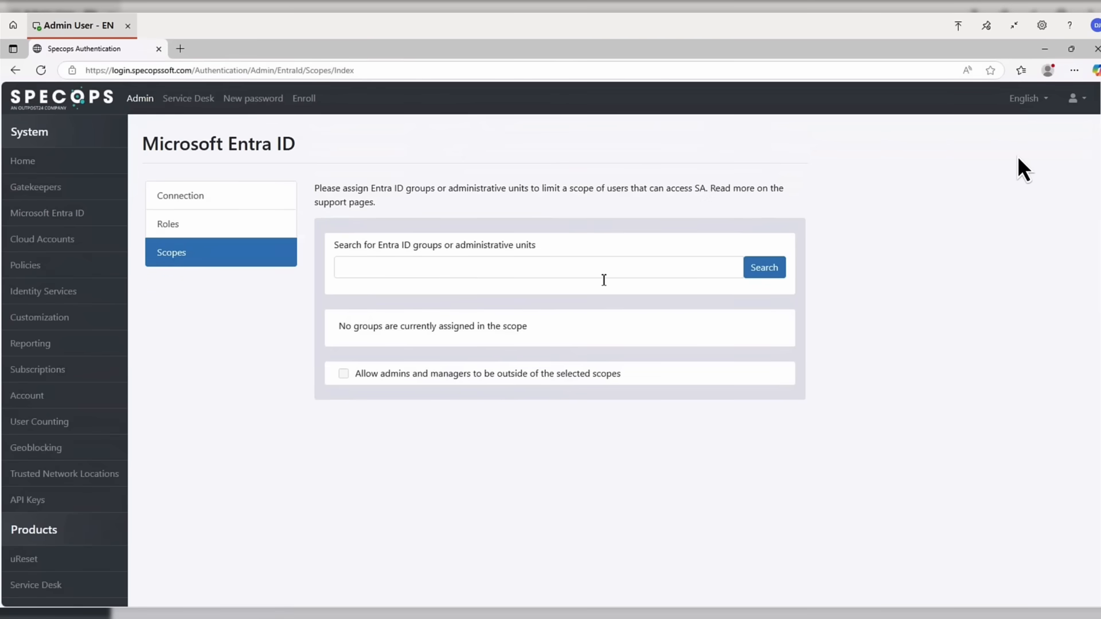
click(764, 267)
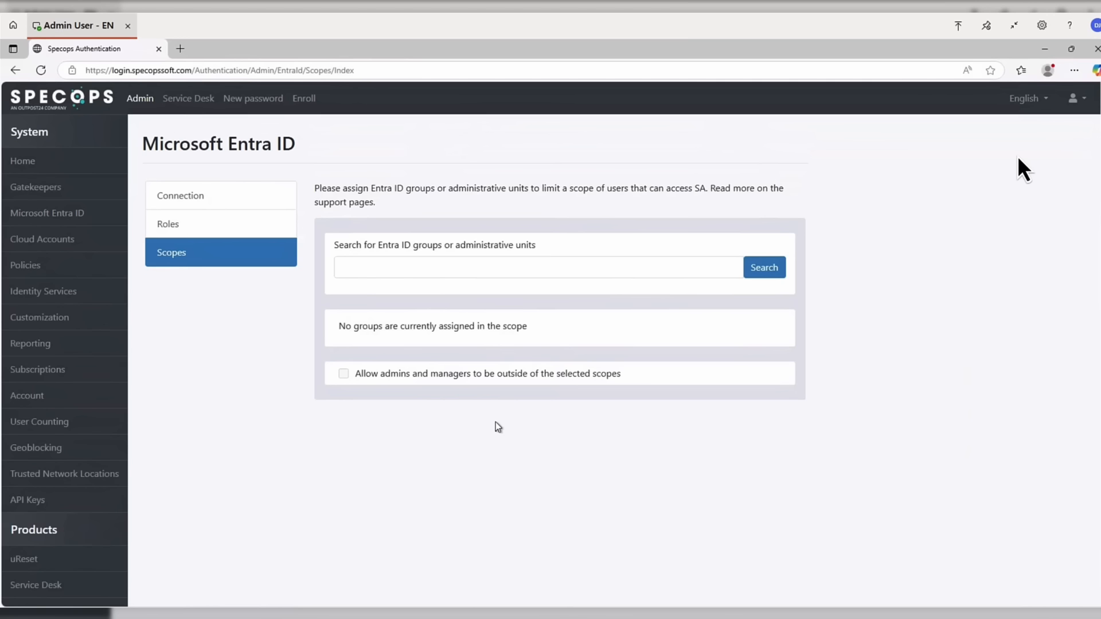
mouse_move(561, 397)
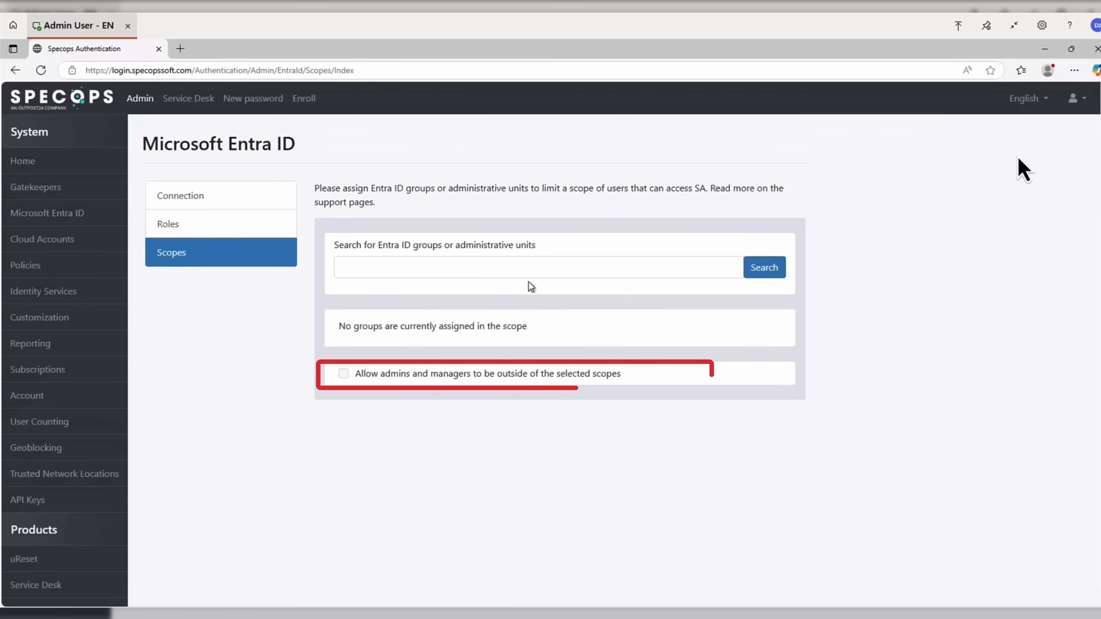
click(180, 195)
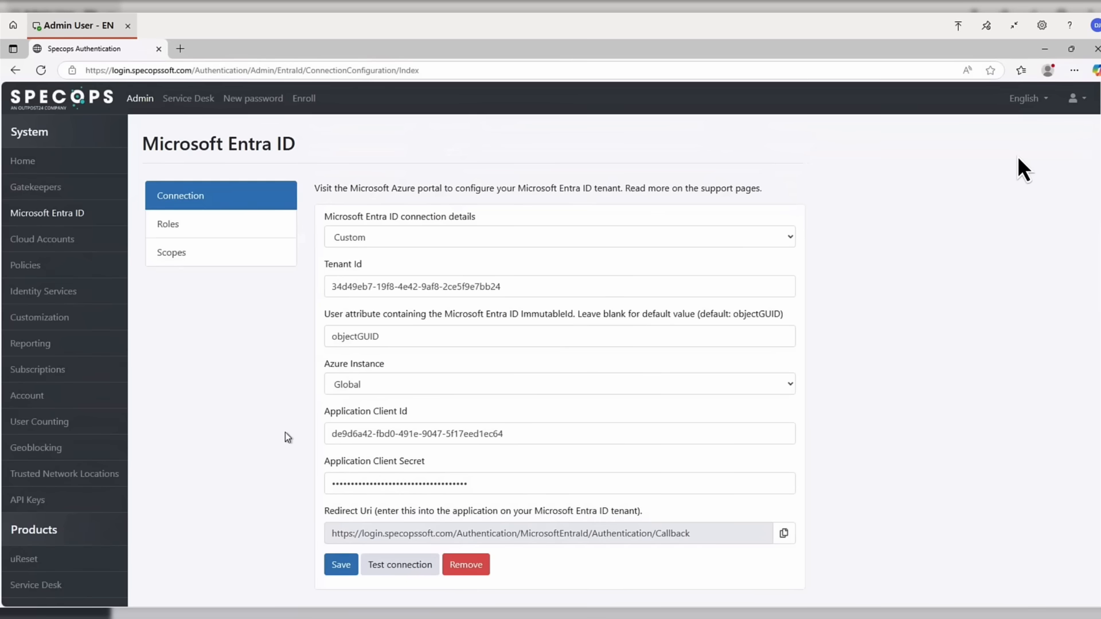
mouse_move(828, 284)
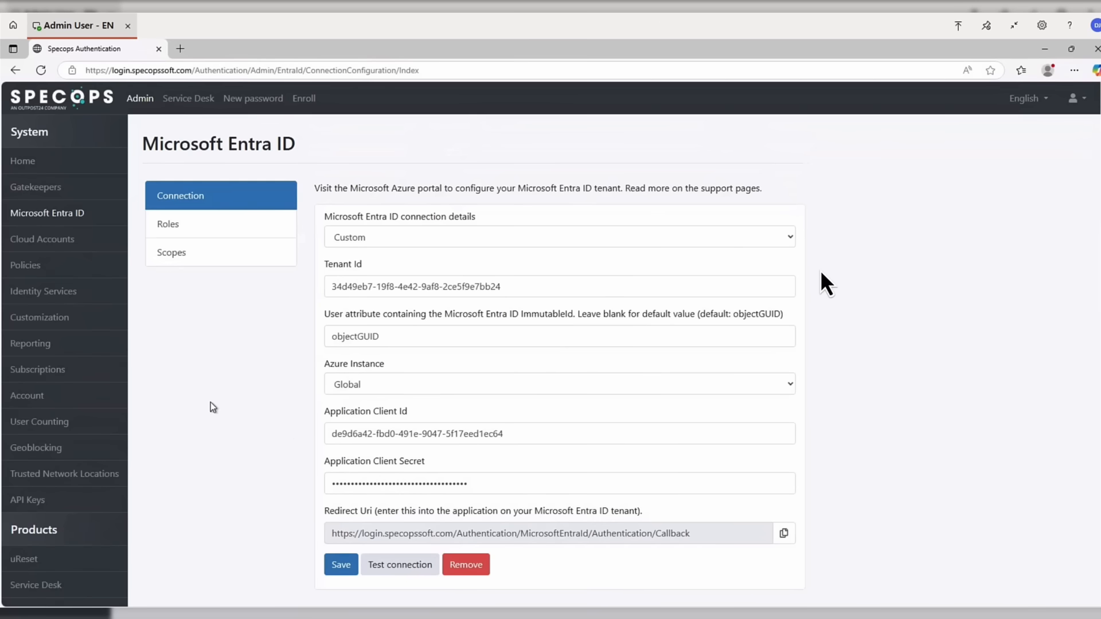
mouse_move(480, 311)
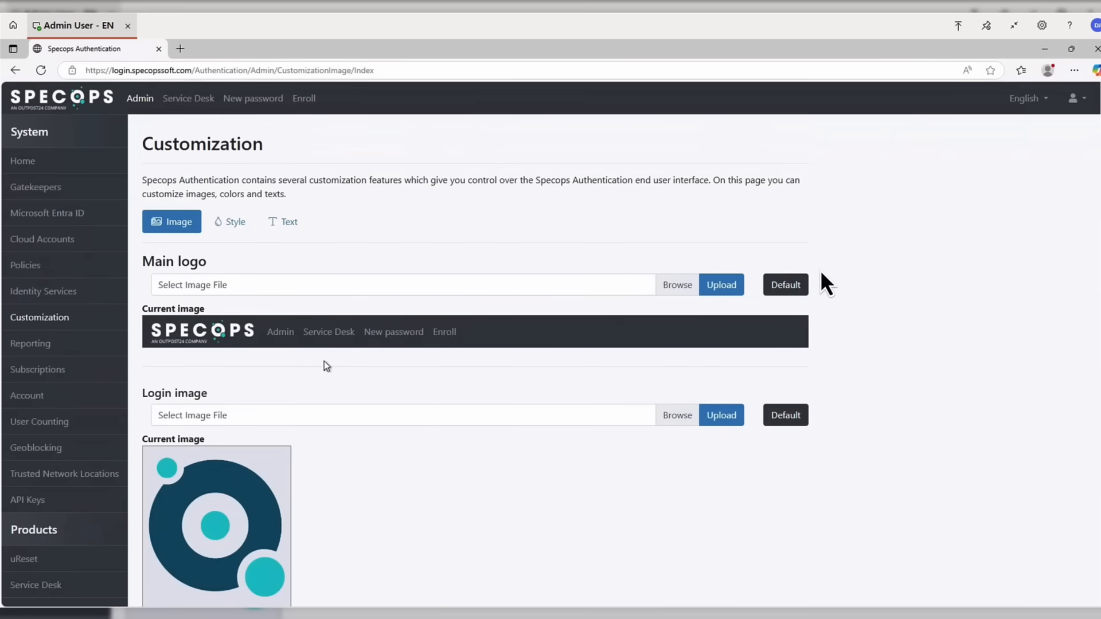
mouse_move(266, 350)
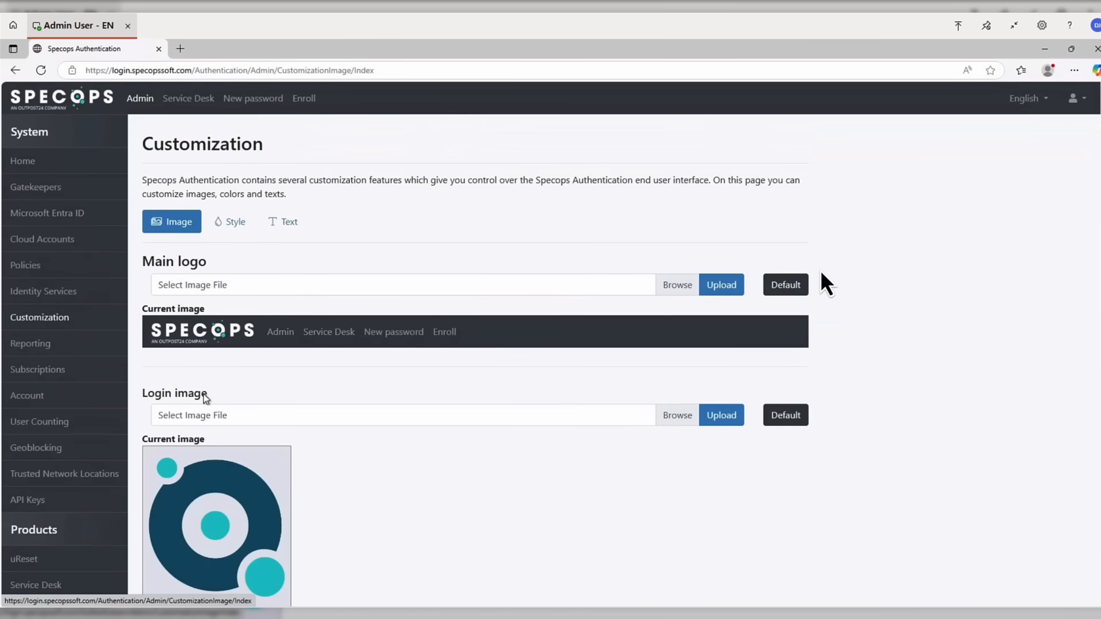
mouse_move(537, 353)
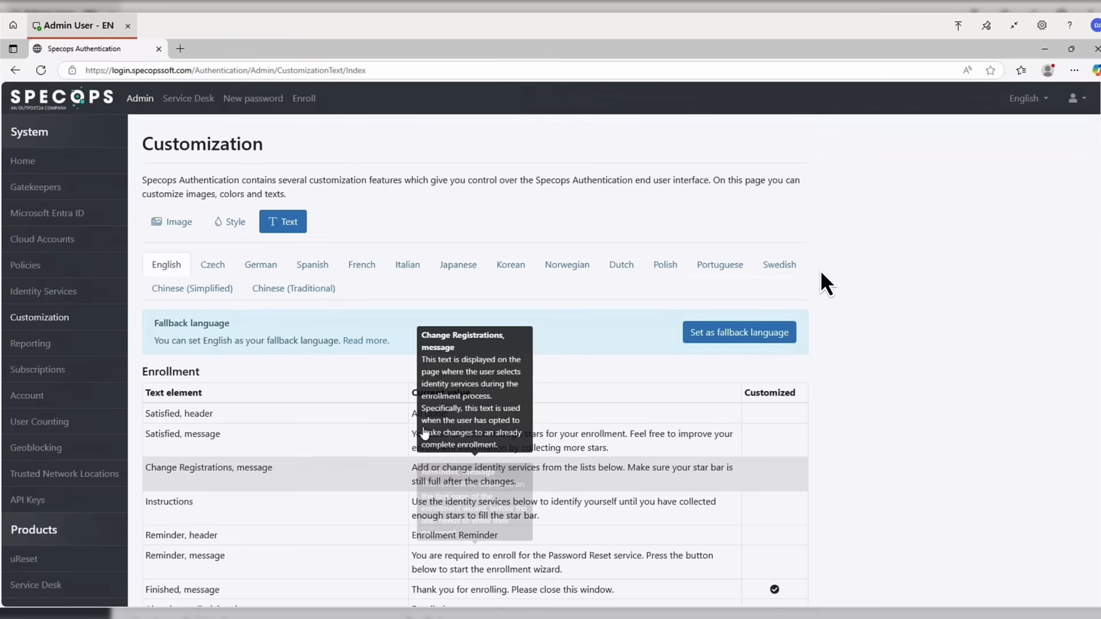
Return to the Customization Image settings showing the current main logo and login image
click(179, 221)
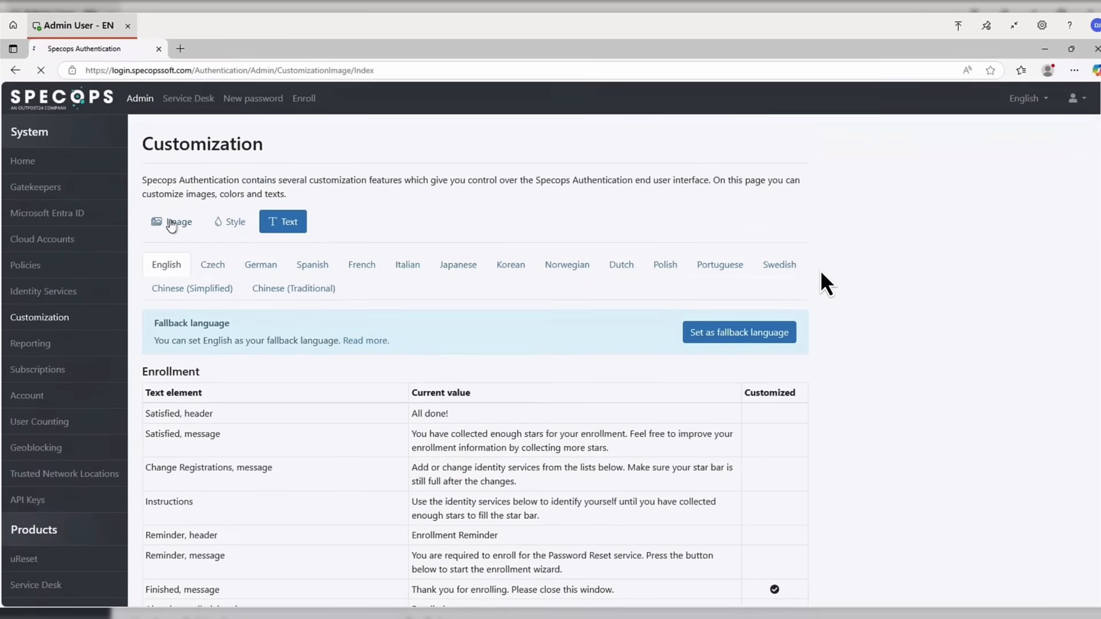
click(171, 222)
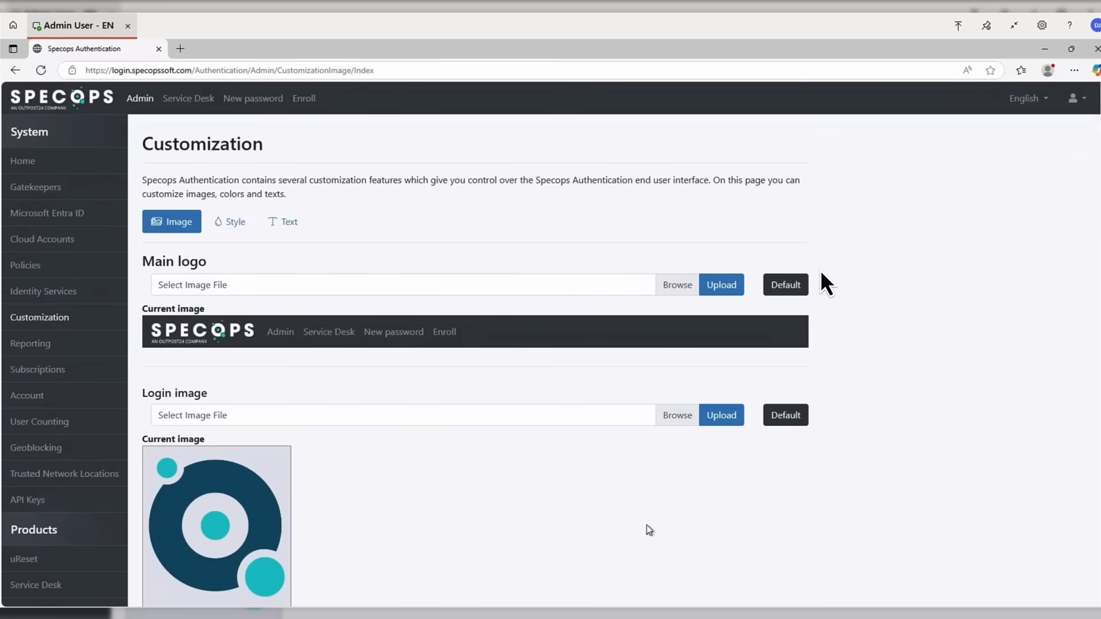
mouse_move(552, 491)
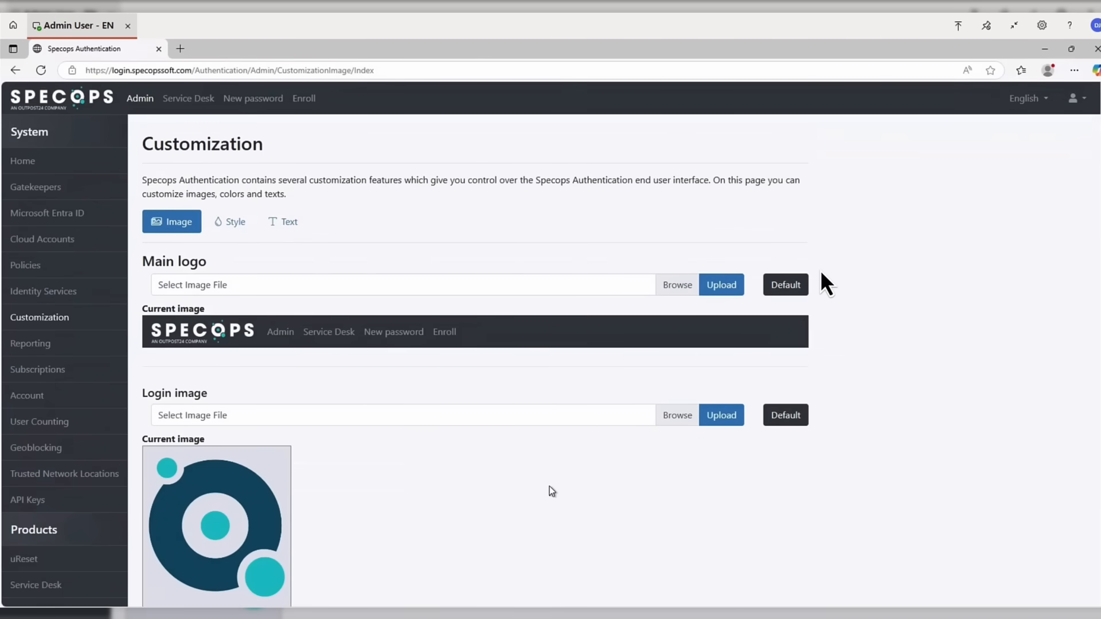
mouse_move(883, 506)
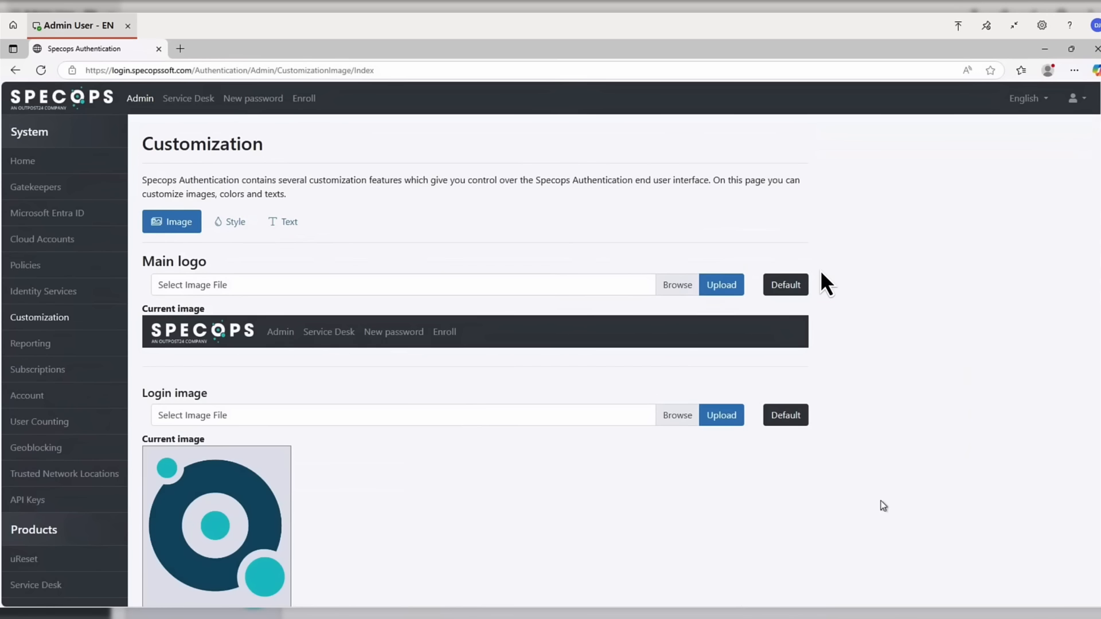
mouse_move(825, 495)
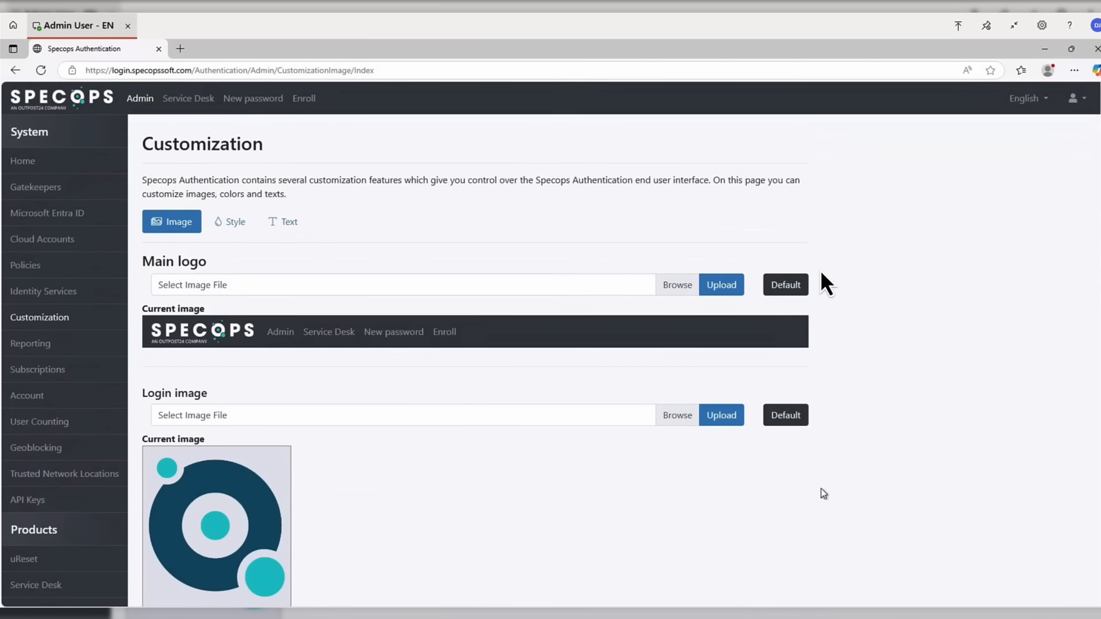
mouse_move(832, 499)
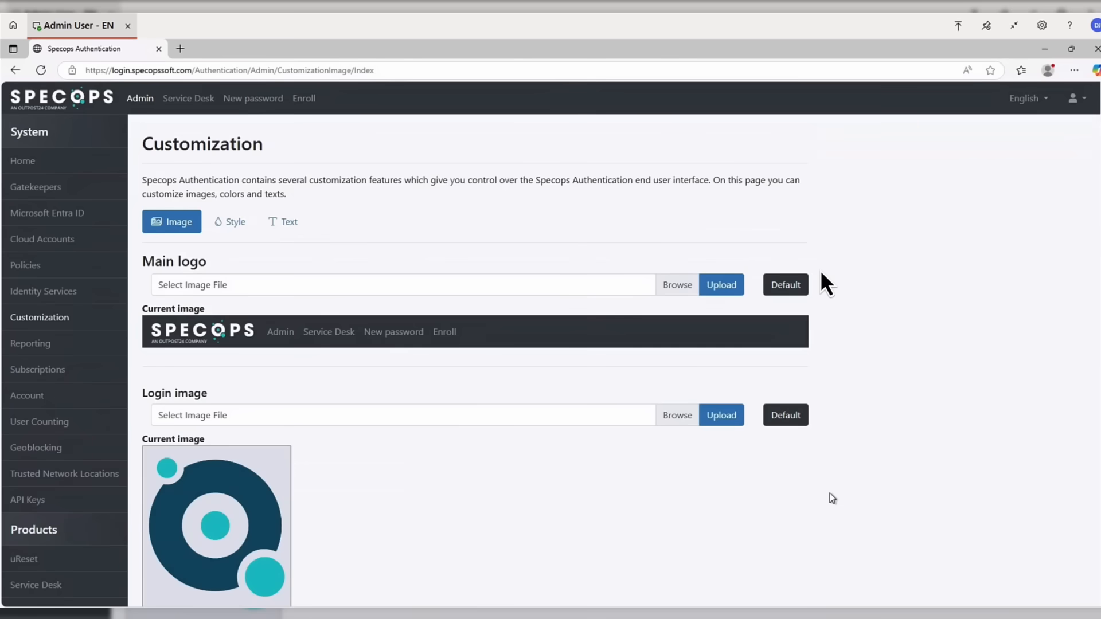
mouse_move(787, 606)
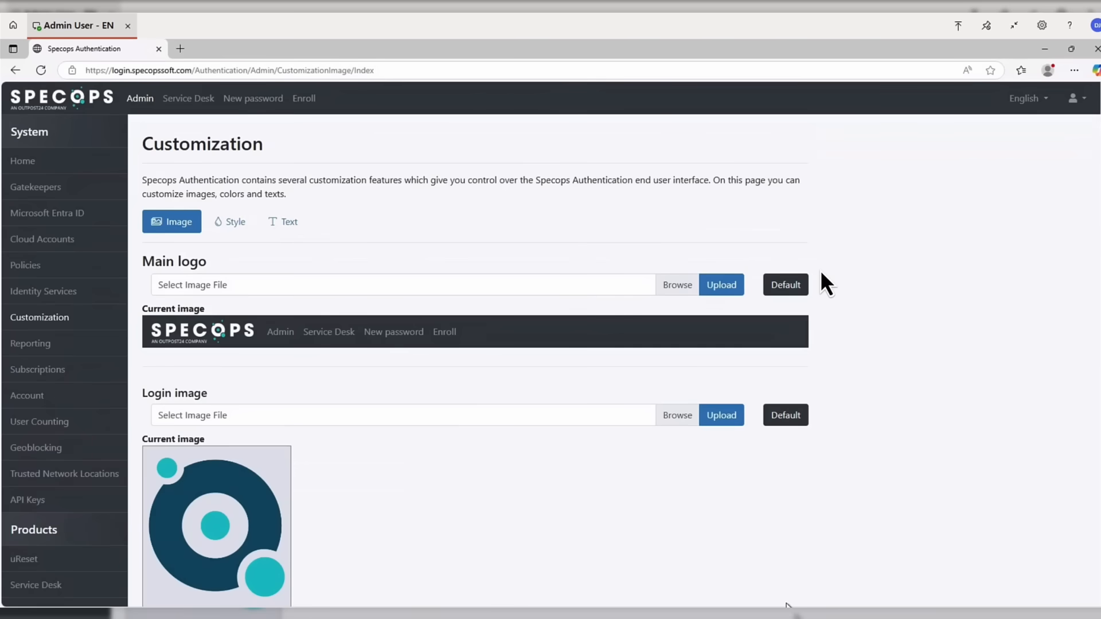
mouse_move(677, 576)
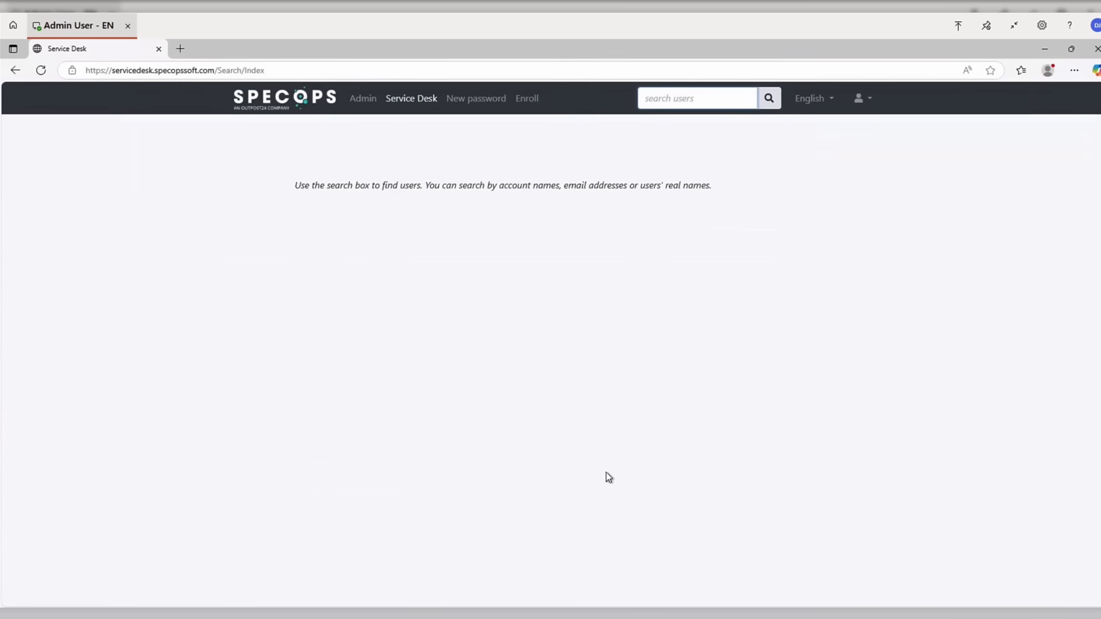
Focus the empty search users box on the Service Desk user search page
click(696, 98)
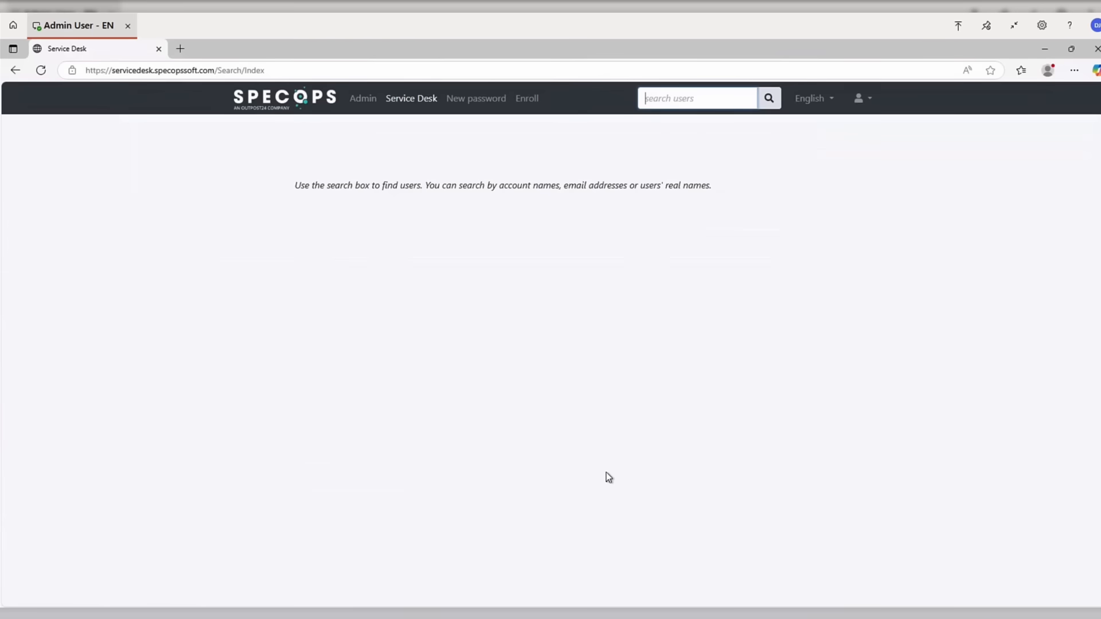